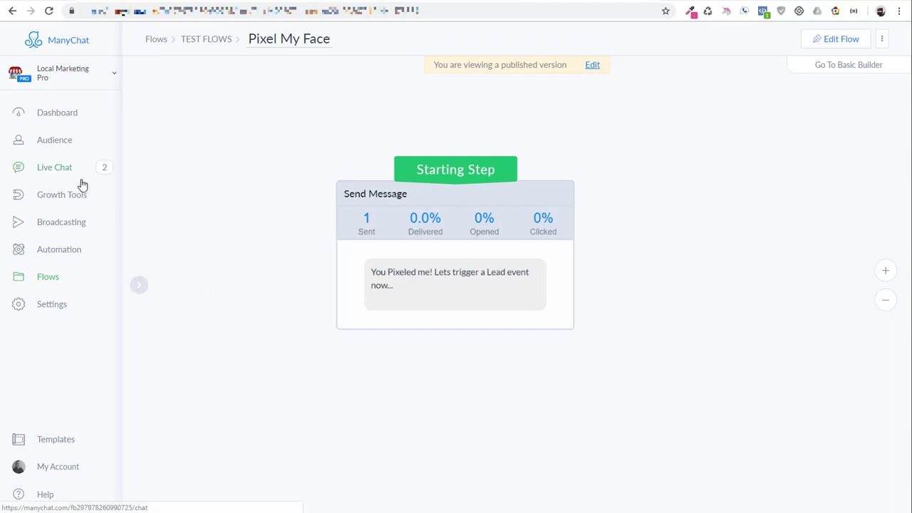
pyautogui.moveTo(257, 239)
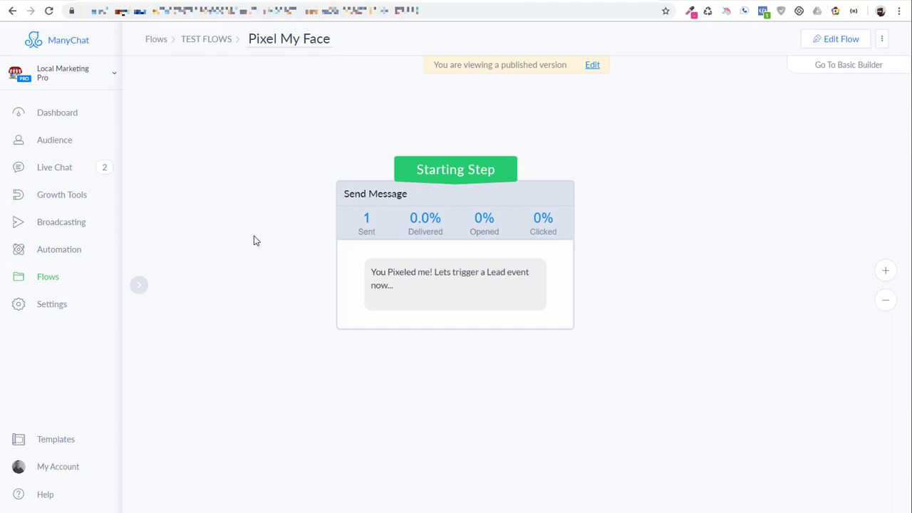
pyautogui.moveTo(62, 194)
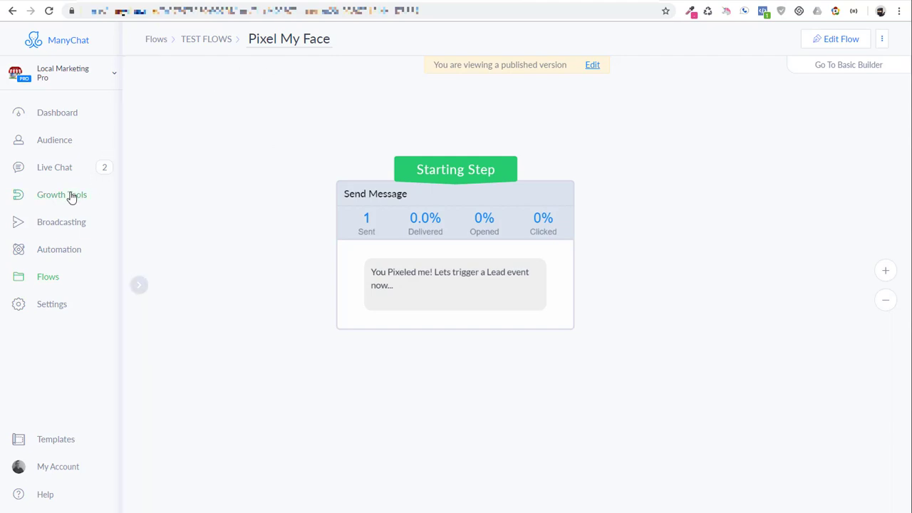
# - Start a new growth tool from Growth Tools and name it 'Pixel Triger'
pyautogui.click(63, 194)
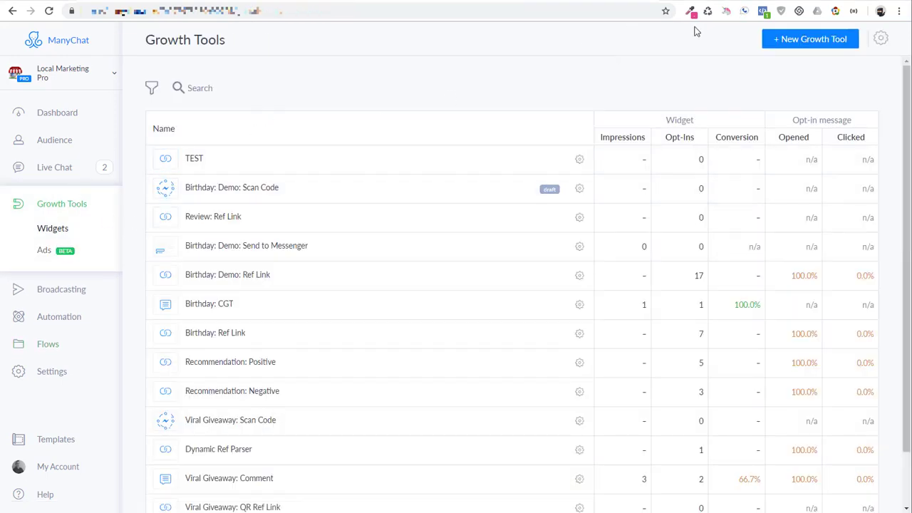
pyautogui.moveTo(790, 50)
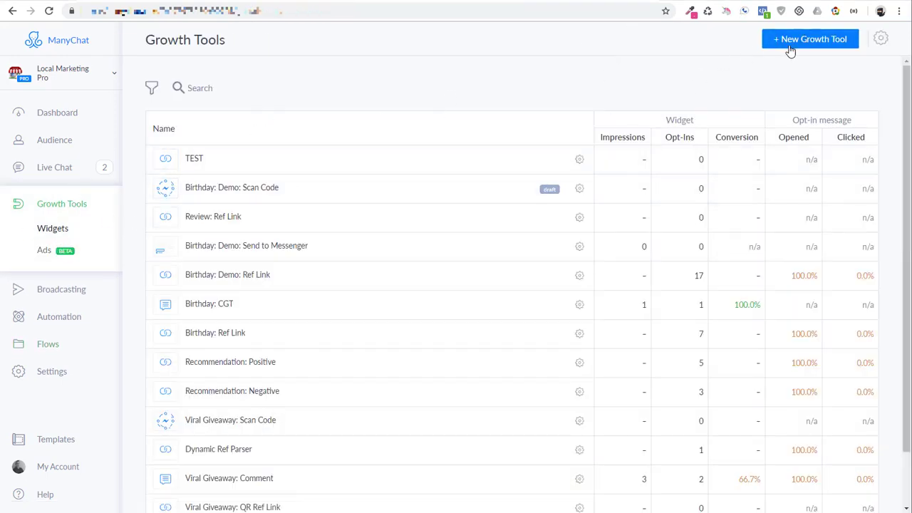
pyautogui.click(809, 38)
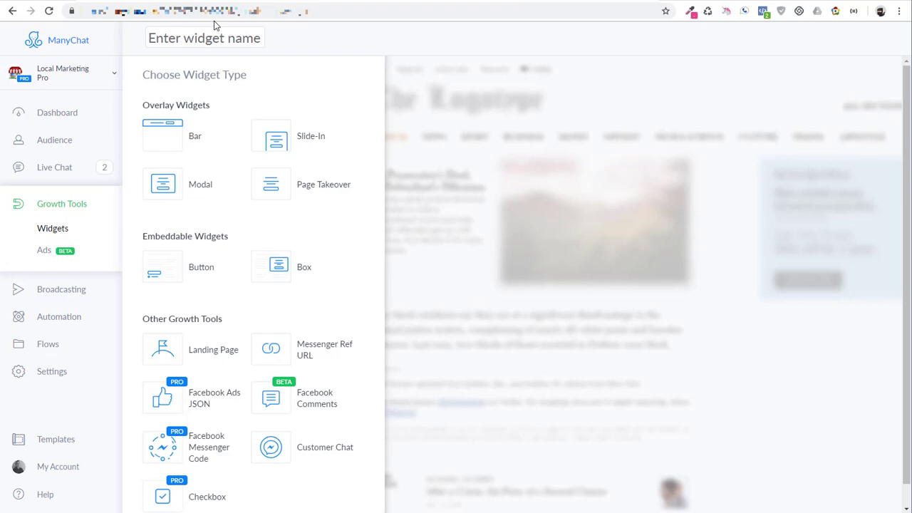
pyautogui.write('Pixel')
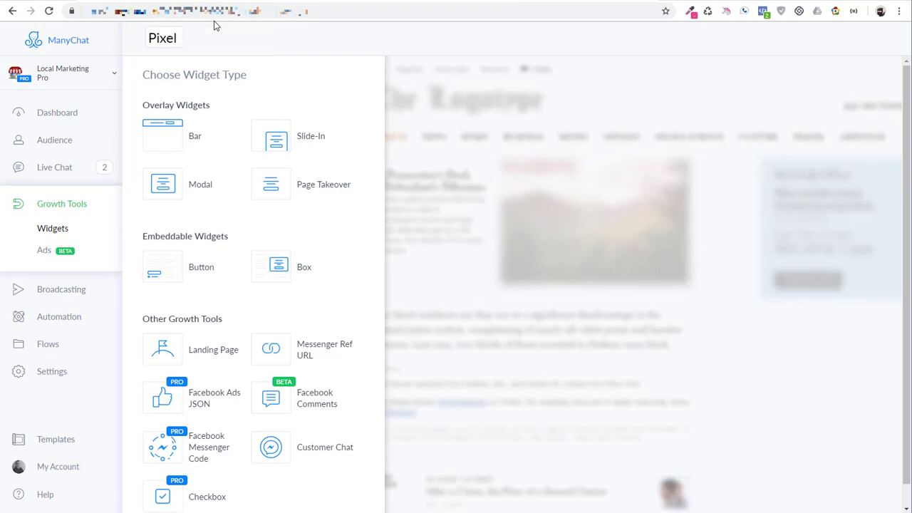
pyautogui.write('Triger')
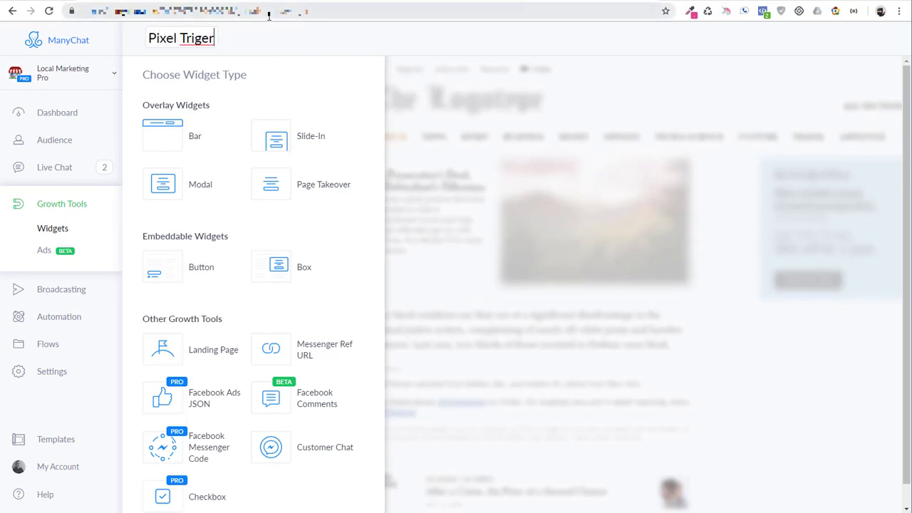
pyautogui.moveTo(330, 354)
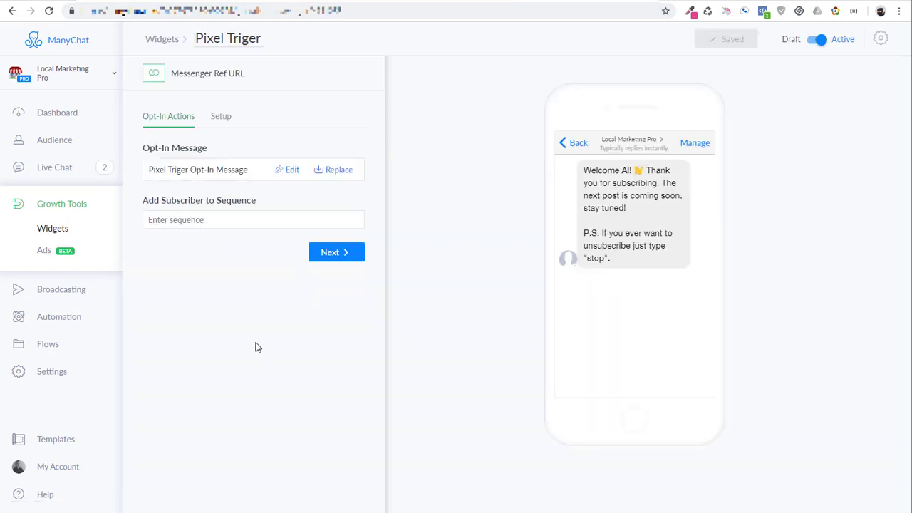
pyautogui.moveTo(160, 180)
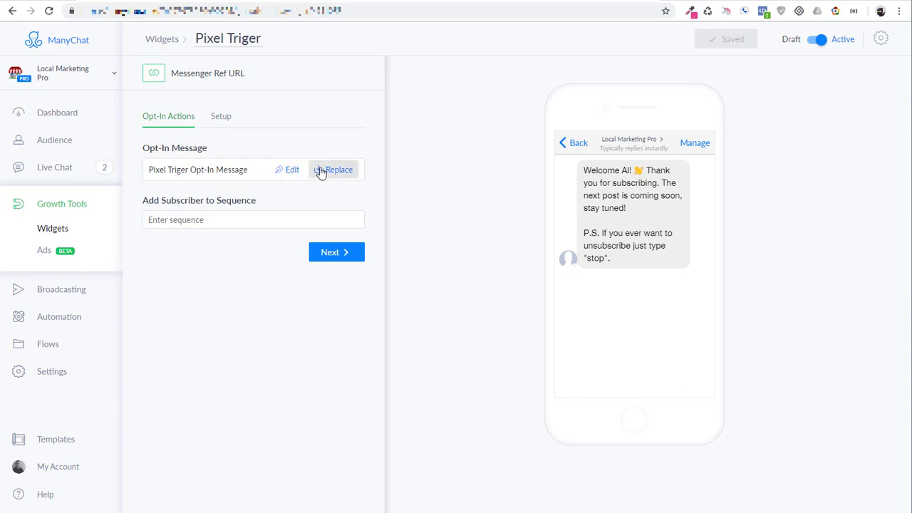
# - Replace the widget's opt-in message with the 'Pixel My Face' test flow
pyautogui.click(340, 169)
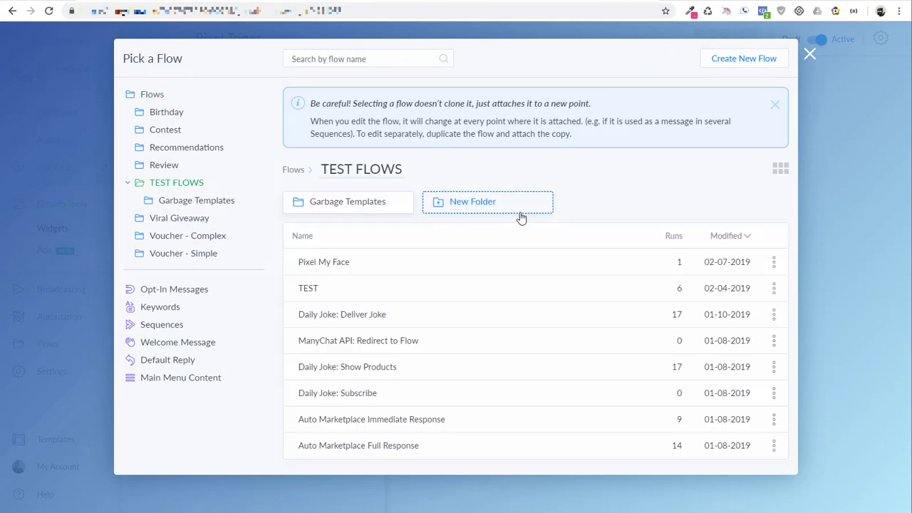
pyautogui.moveTo(323, 262)
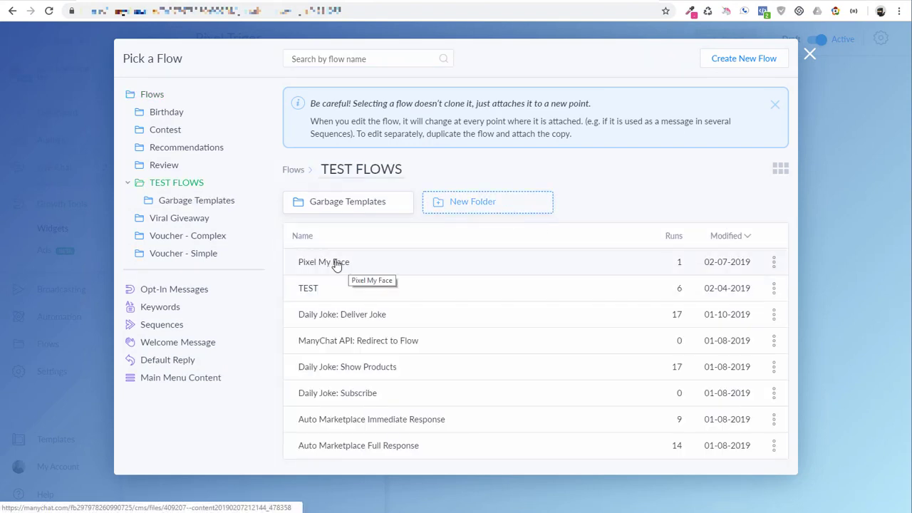
pyautogui.click(323, 262)
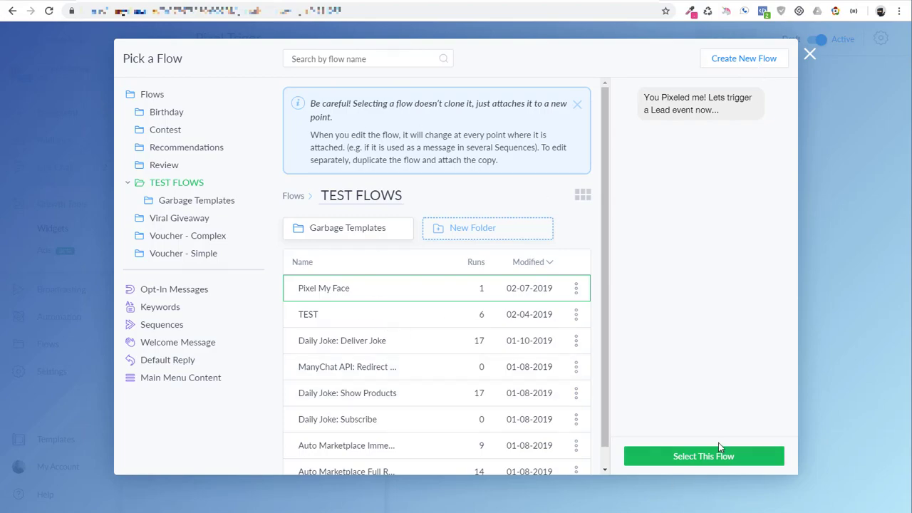
pyautogui.click(704, 456)
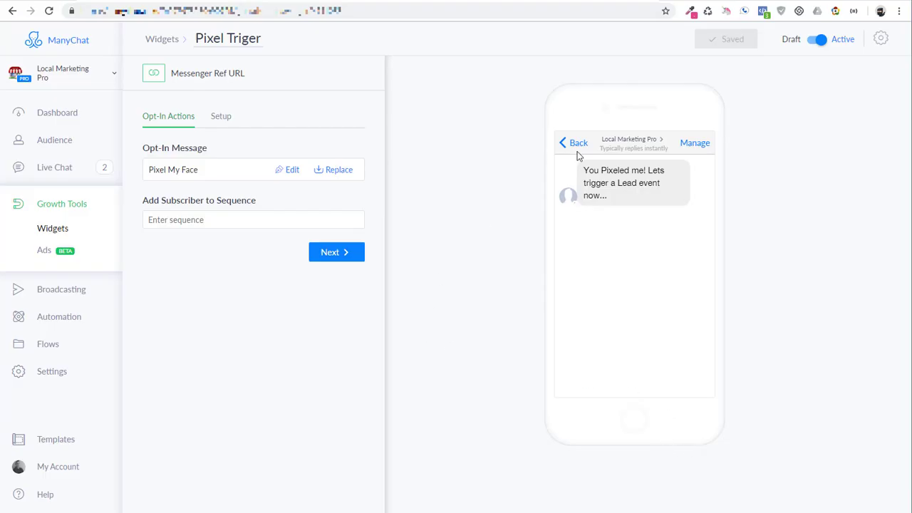
# - Copy the widget's Messenger ref URL to the clipboard from its Setup view
pyautogui.click(221, 117)
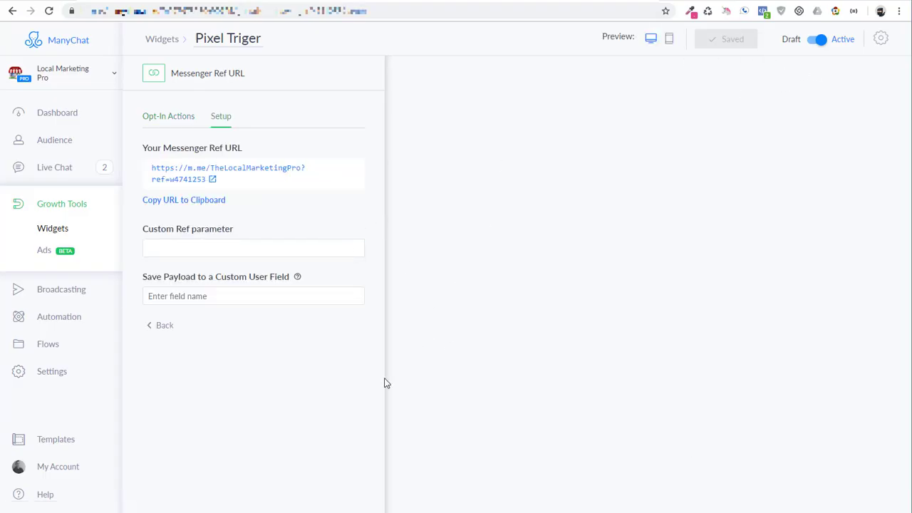
pyautogui.moveTo(224, 143)
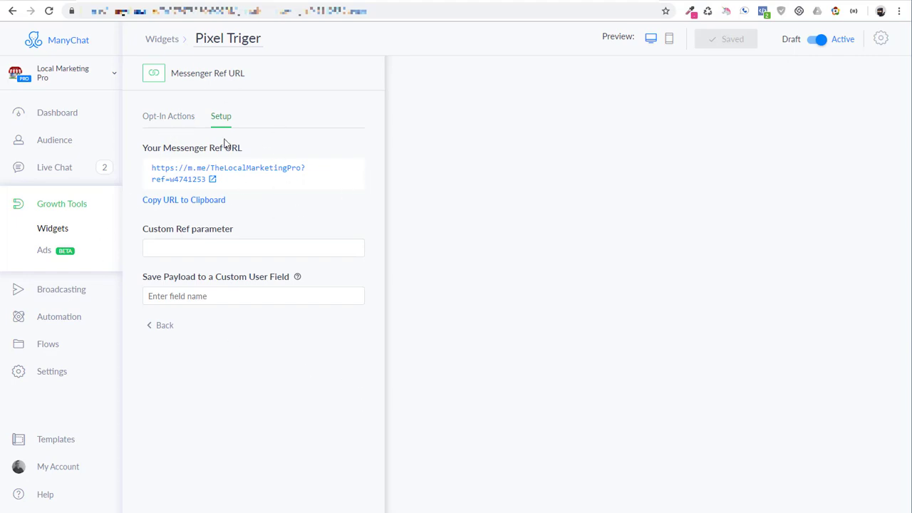
pyautogui.click(182, 200)
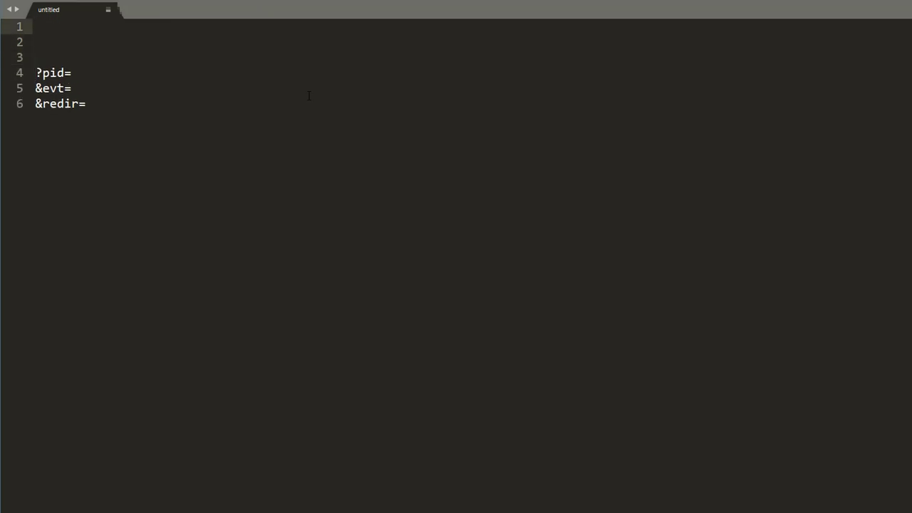
pyautogui.write('https://m.me/TheLocalMarketingPro?ref=w4741253')
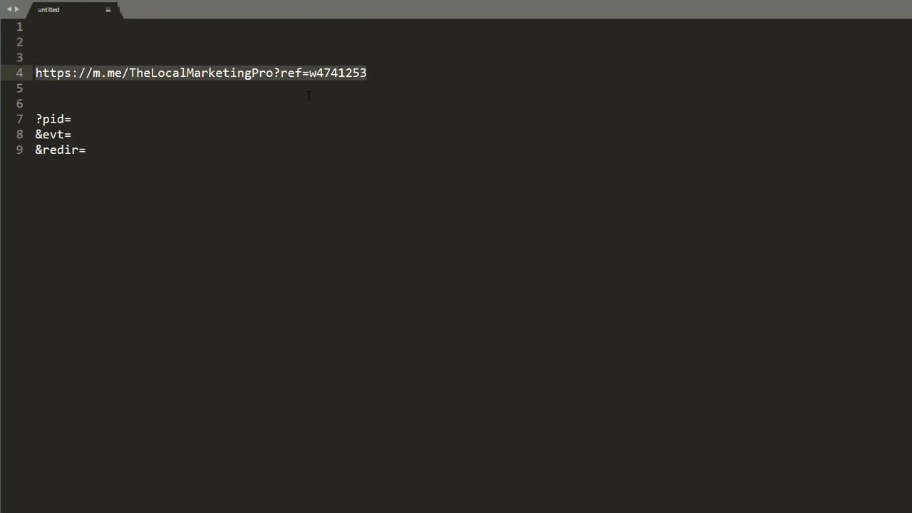
pyautogui.moveTo(371, 291)
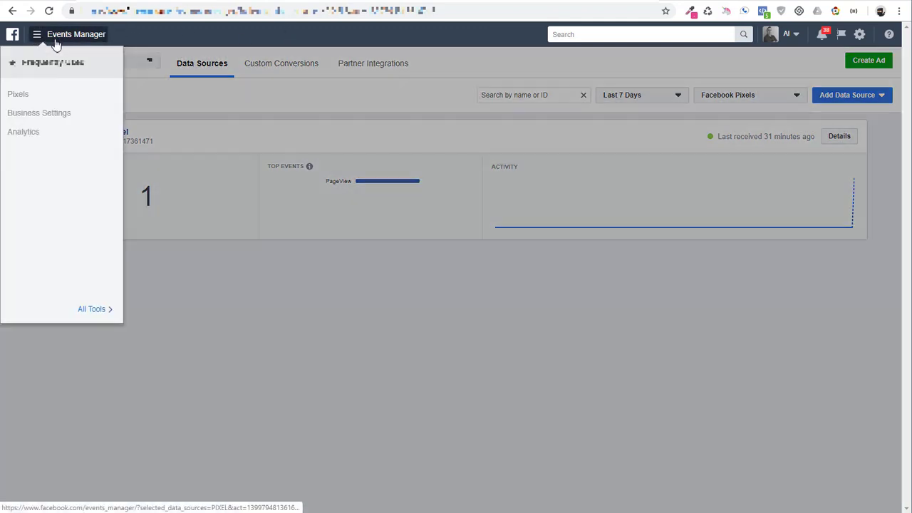
pyautogui.moveTo(117, 79)
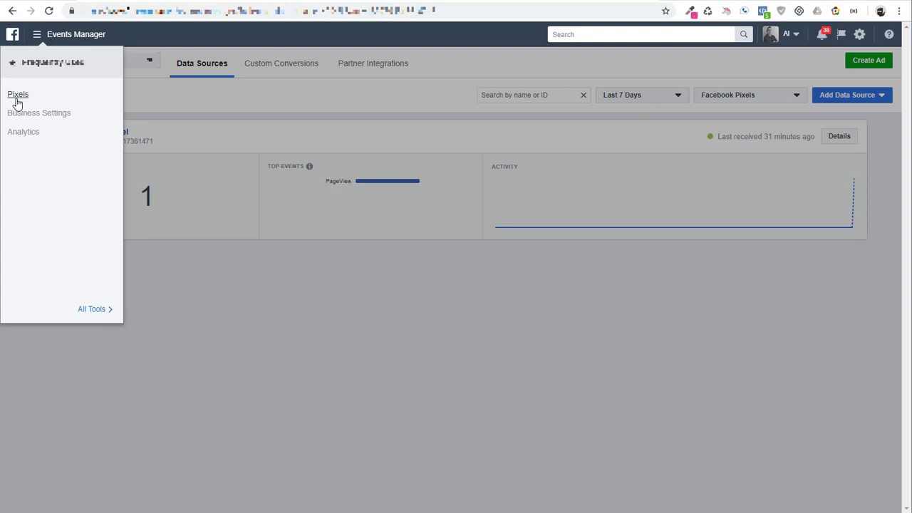
pyautogui.click(17, 95)
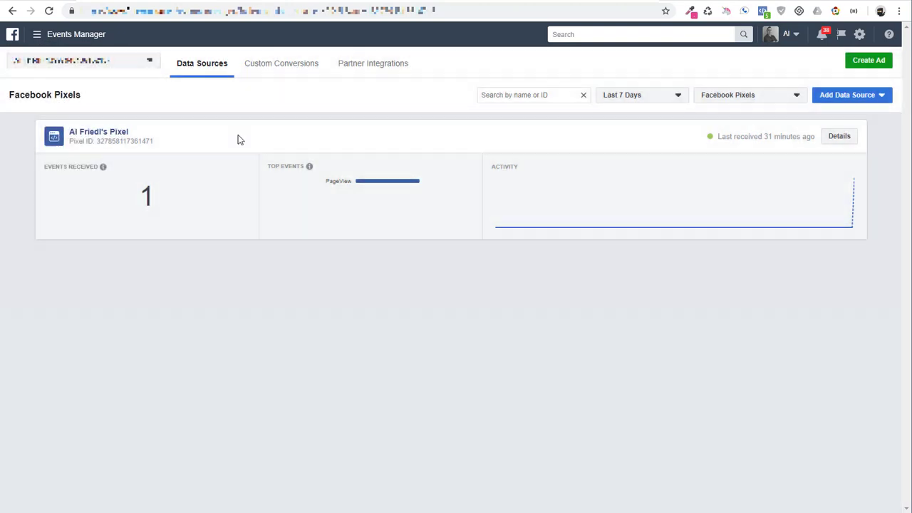
pyautogui.moveTo(231, 141)
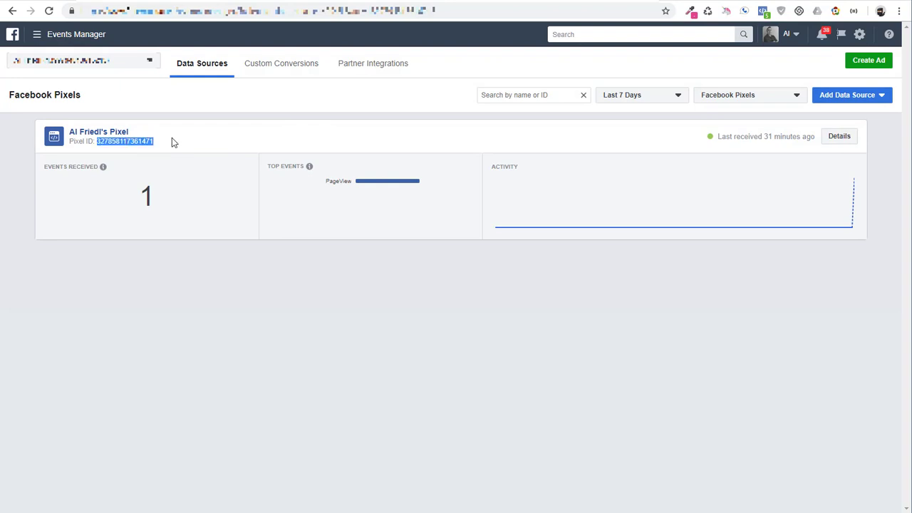
pyautogui.moveTo(125, 197)
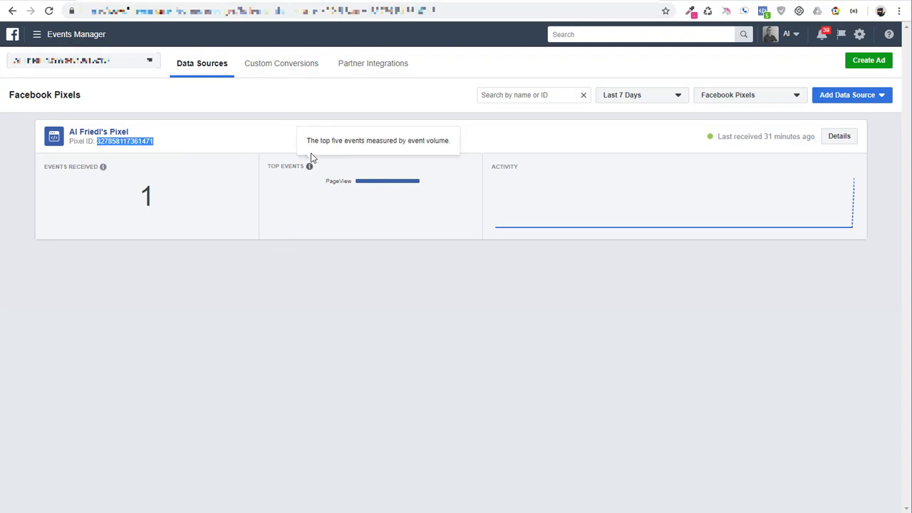
pyautogui.moveTo(898, 54)
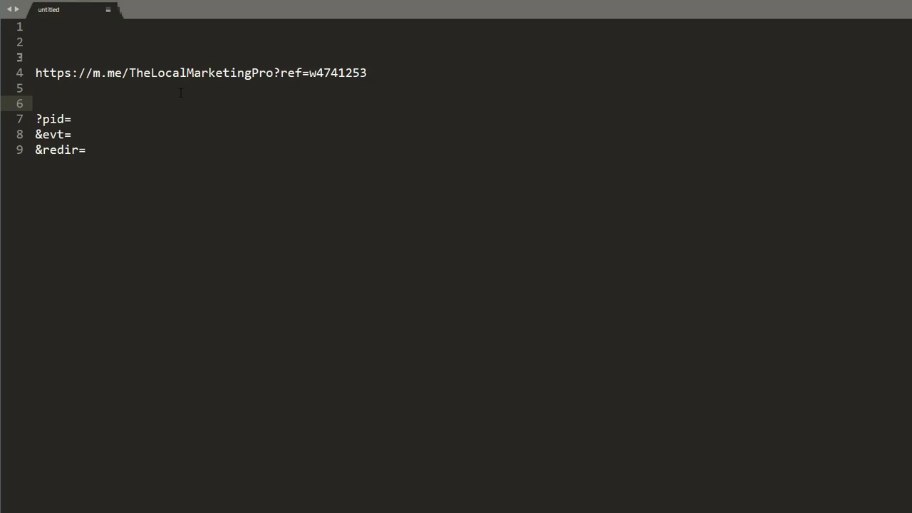
pyautogui.write('327858117361471')
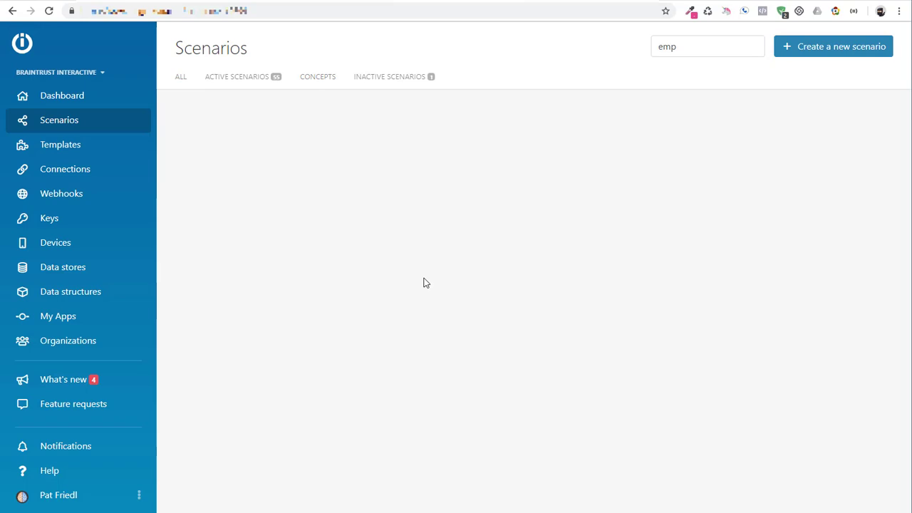
# - Create a new blank scenario and reveal its Export/Import Blueprint options
pyautogui.click(832, 45)
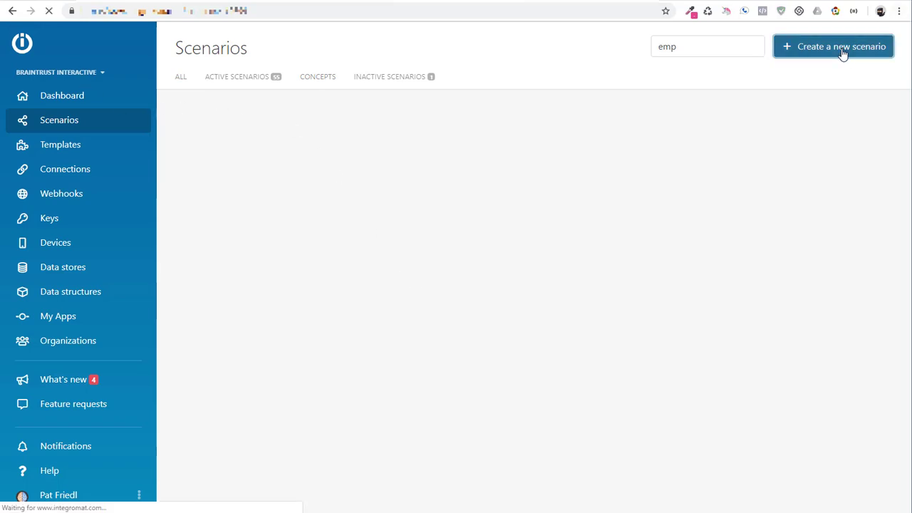
pyautogui.click(833, 46)
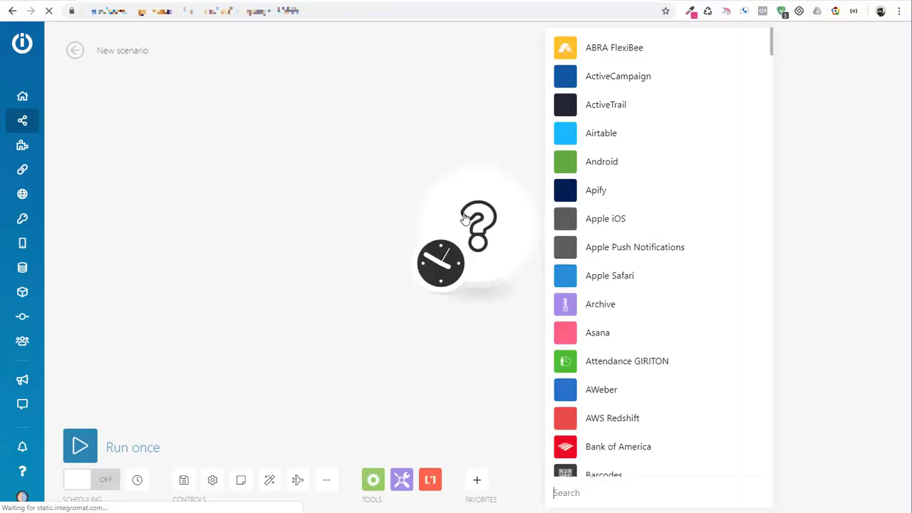
pyautogui.moveTo(310, 328)
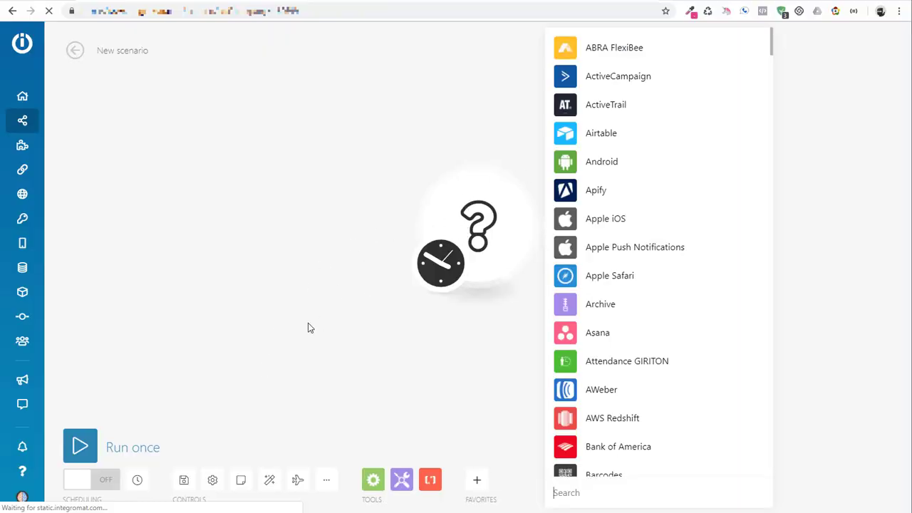
pyautogui.moveTo(294, 453)
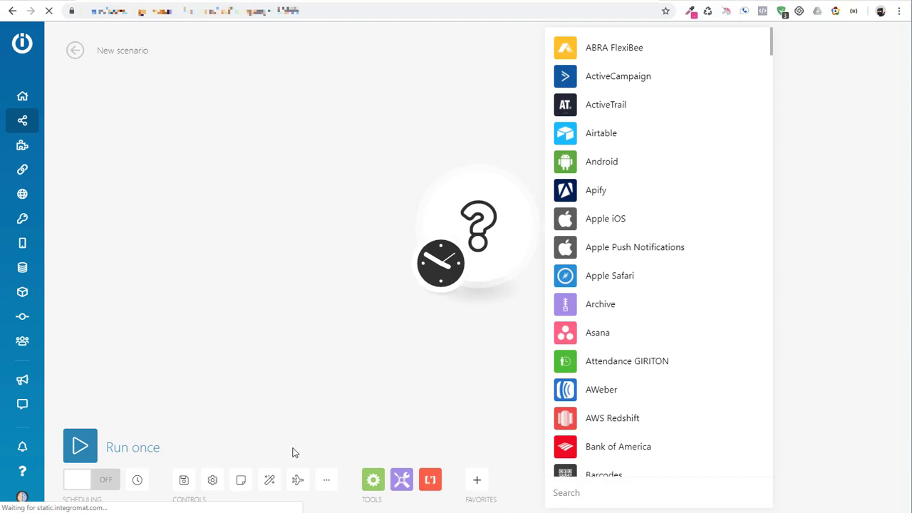
pyautogui.moveTo(325, 479)
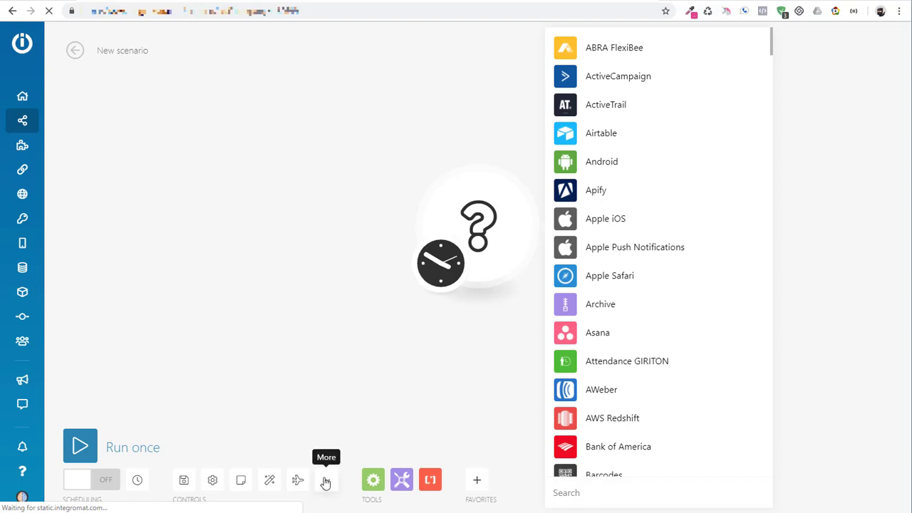
pyautogui.click(325, 479)
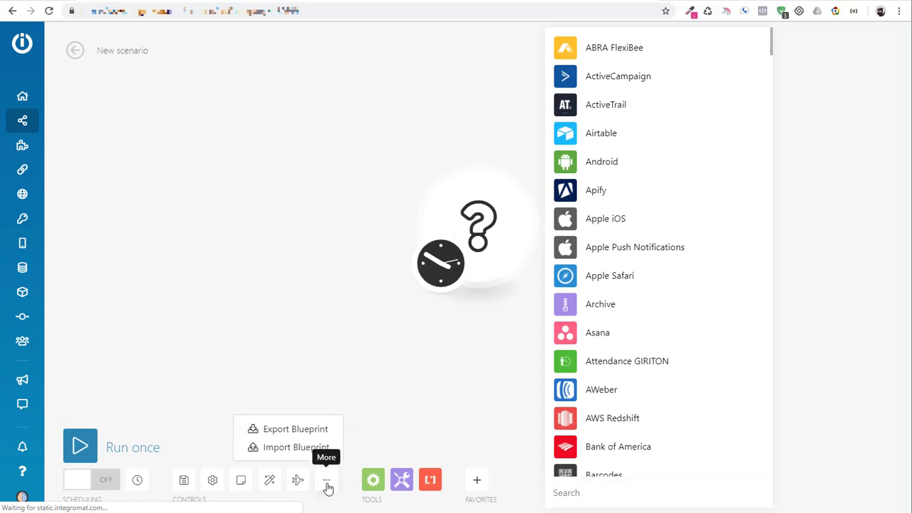
# - Pick Trigger-Me-Pixels.json from Downloads as the blueprint file to import
pyautogui.click(295, 448)
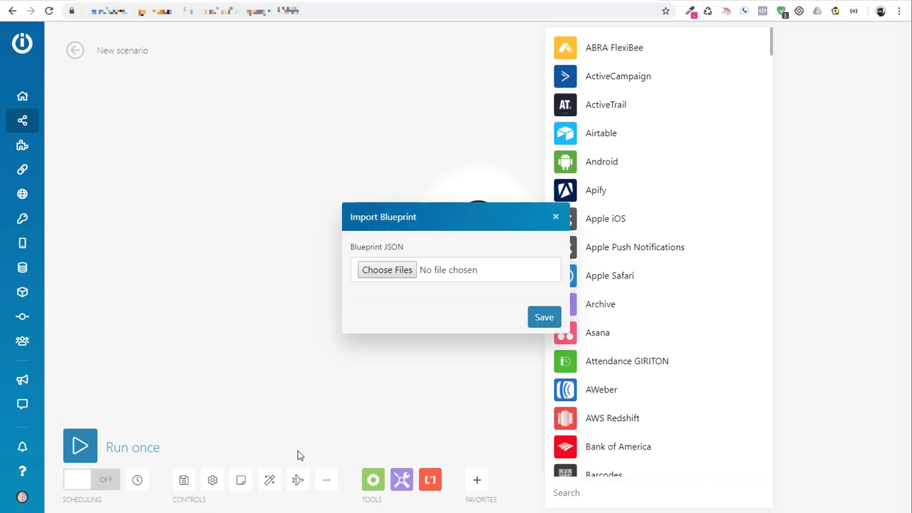
pyautogui.click(388, 269)
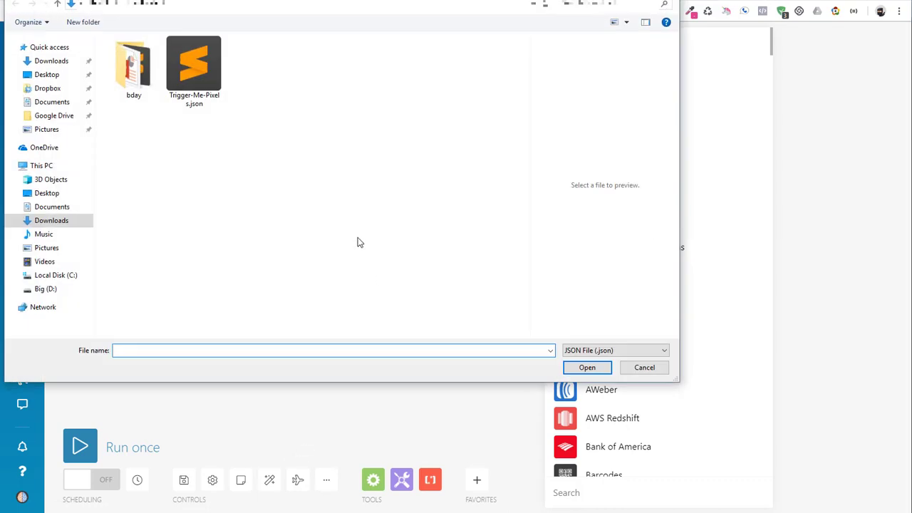
pyautogui.moveTo(245, 89)
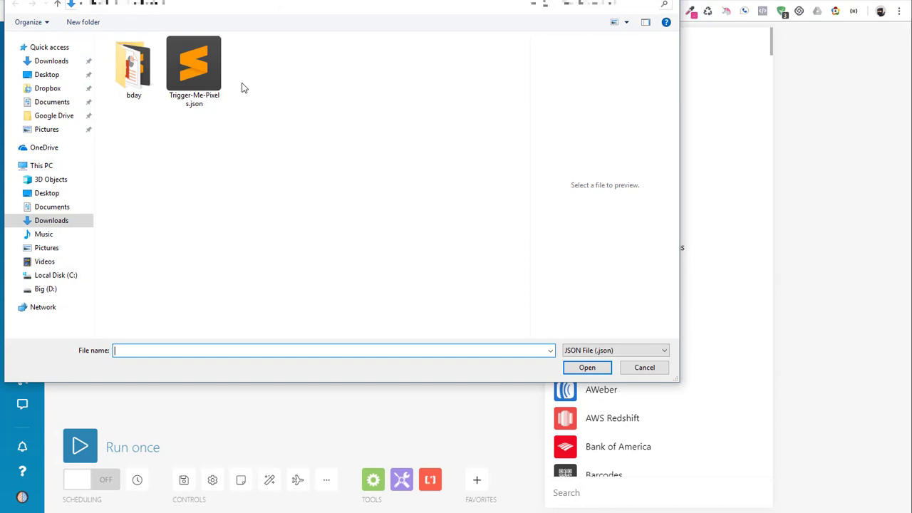
pyautogui.click(193, 64)
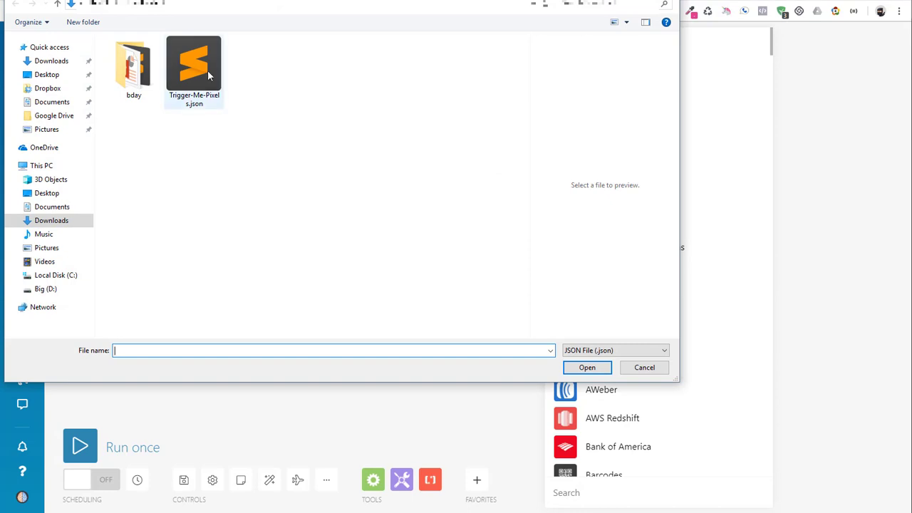
pyautogui.moveTo(194, 64)
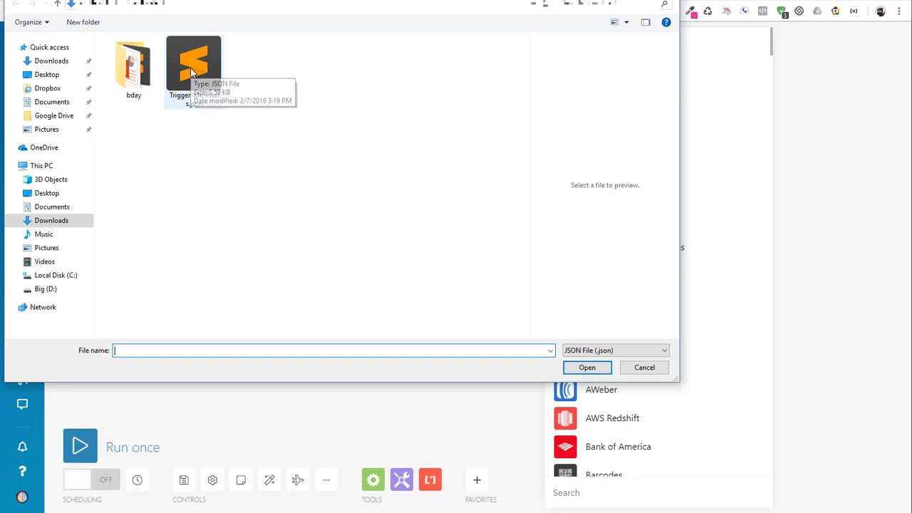
pyautogui.click(194, 64)
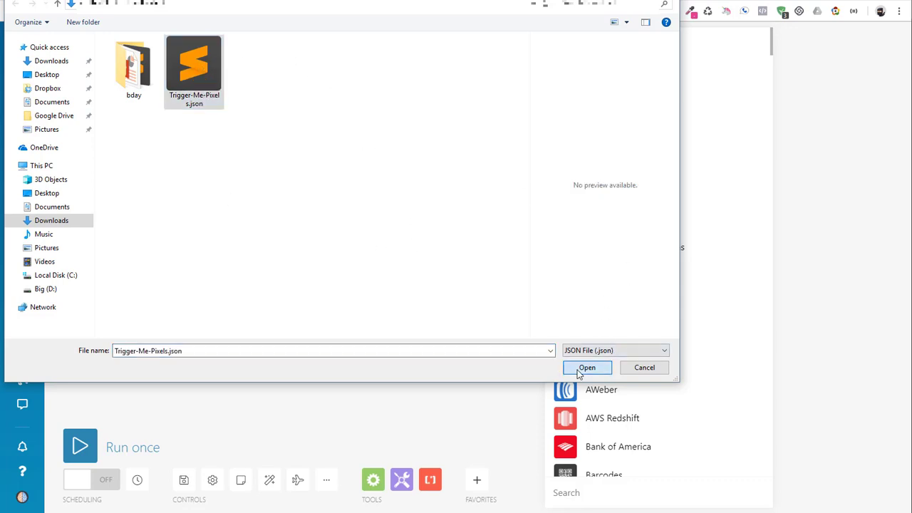
pyautogui.click(587, 368)
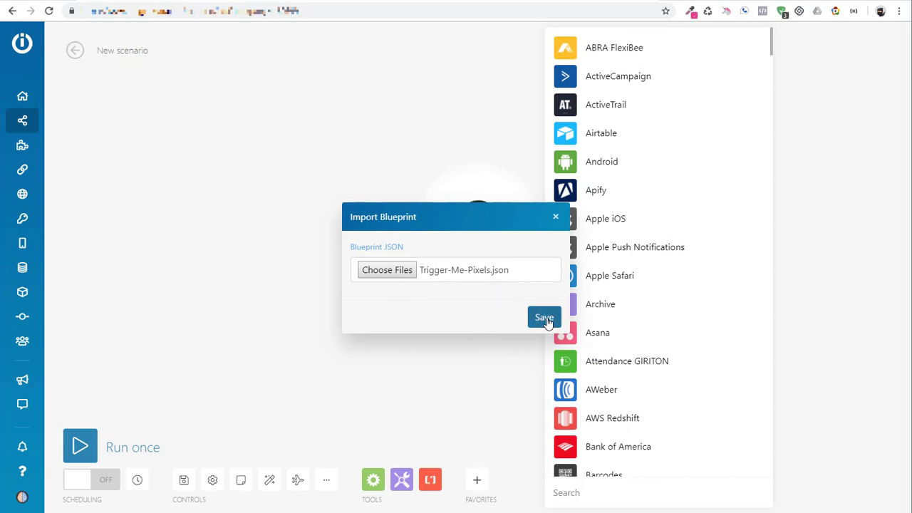
# - Save the import so the Custom webhook and Webhook response modules appear
pyautogui.click(544, 317)
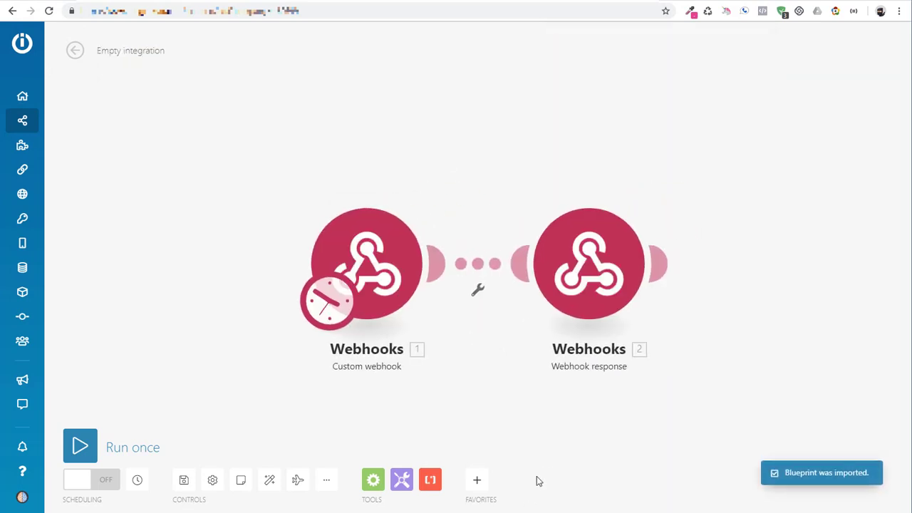
pyautogui.moveTo(565, 438)
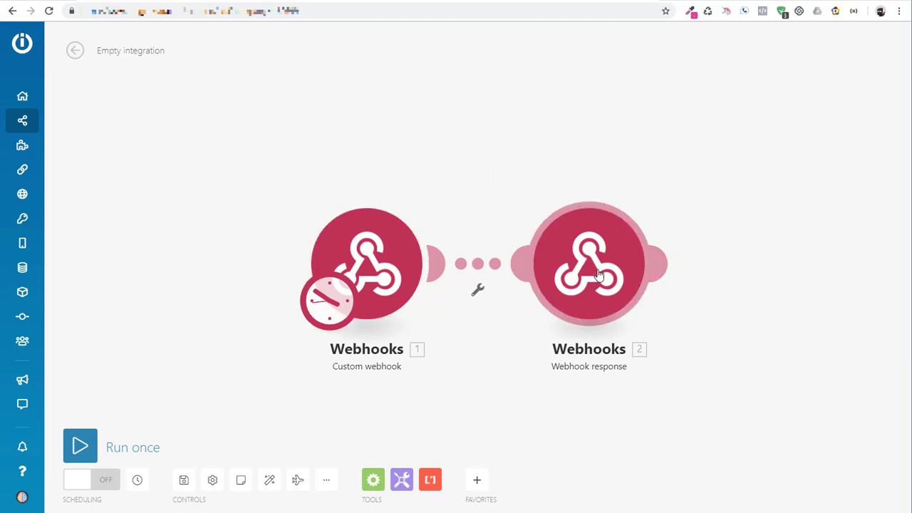
pyautogui.moveTo(606, 262)
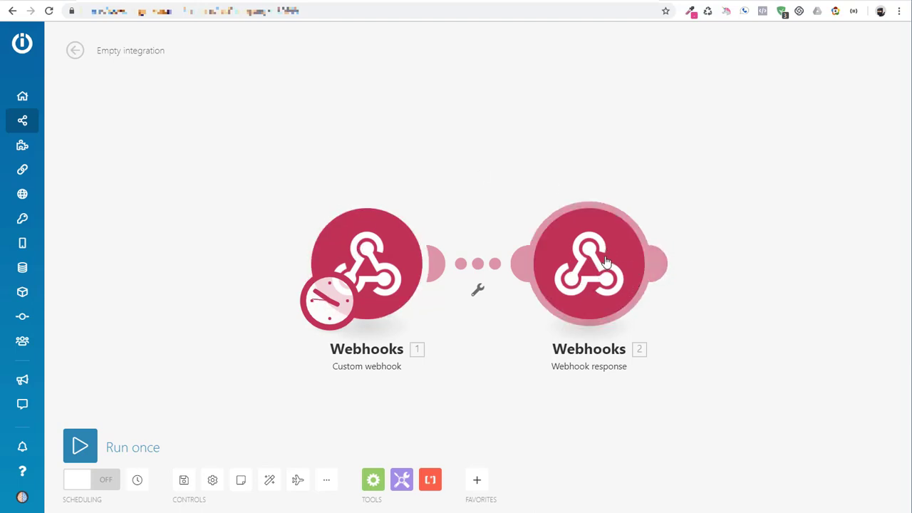
pyautogui.moveTo(440, 425)
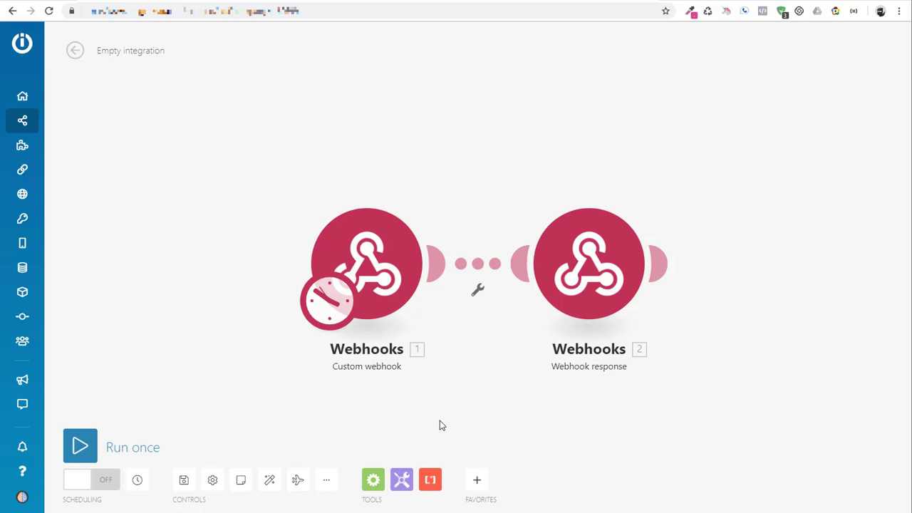
# - Set the Custom webhook module's schedule to run the scenario Immediately
pyautogui.click(328, 300)
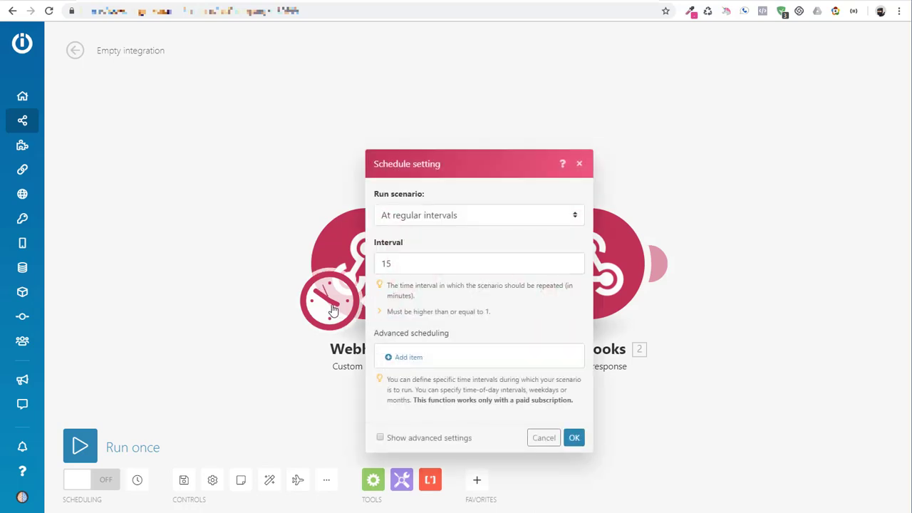
pyautogui.click(479, 214)
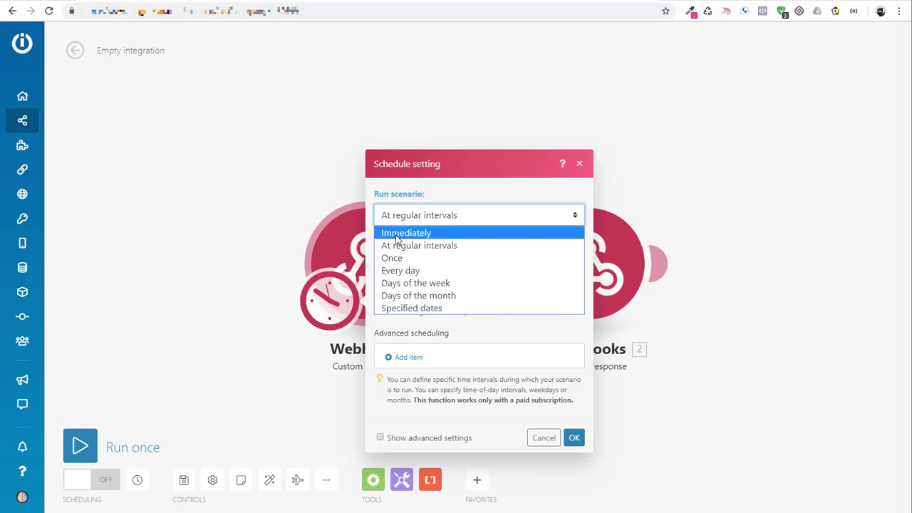
pyautogui.click(406, 233)
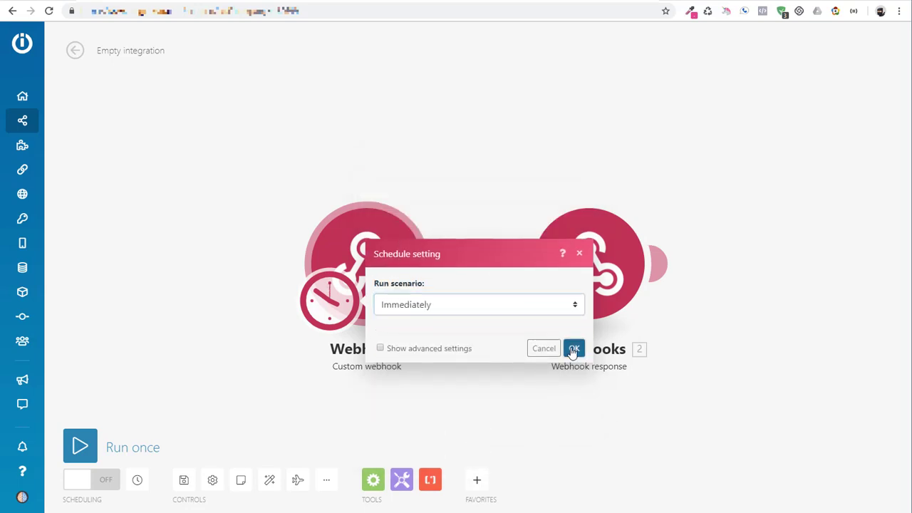
pyautogui.click(574, 348)
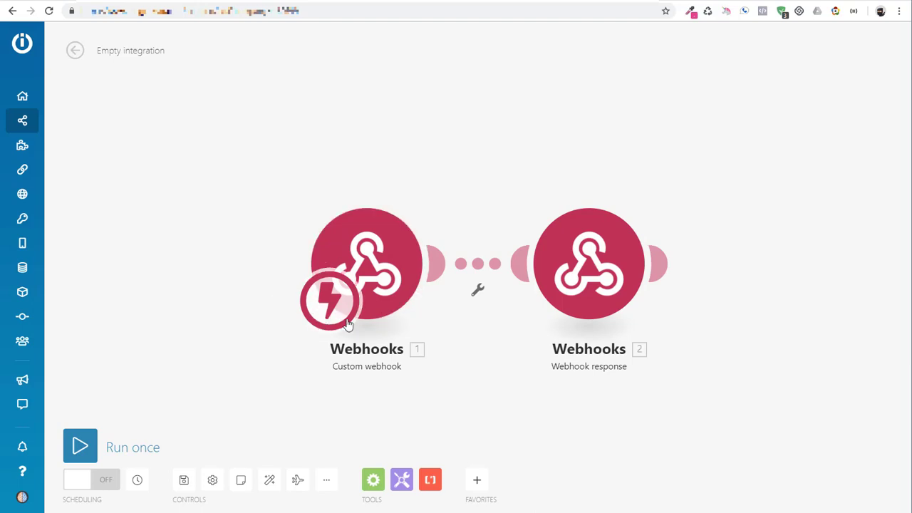
pyautogui.moveTo(345, 302)
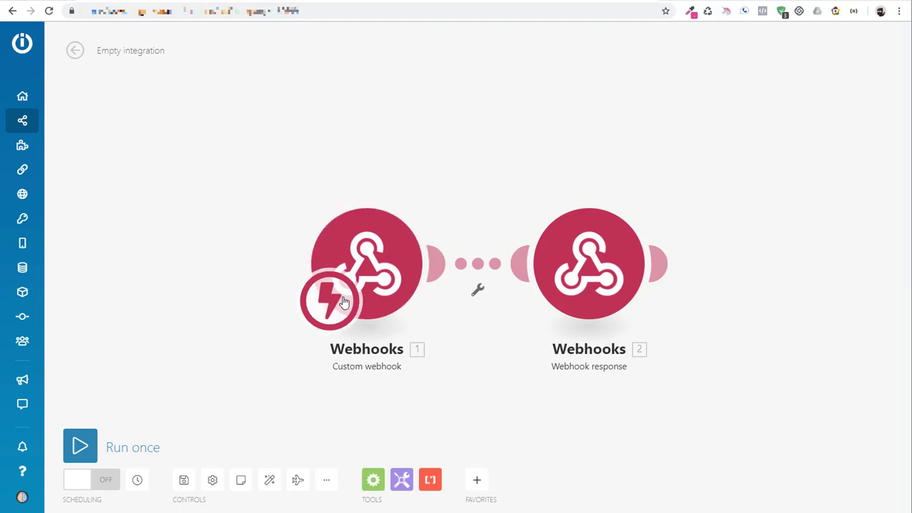
pyautogui.moveTo(367, 188)
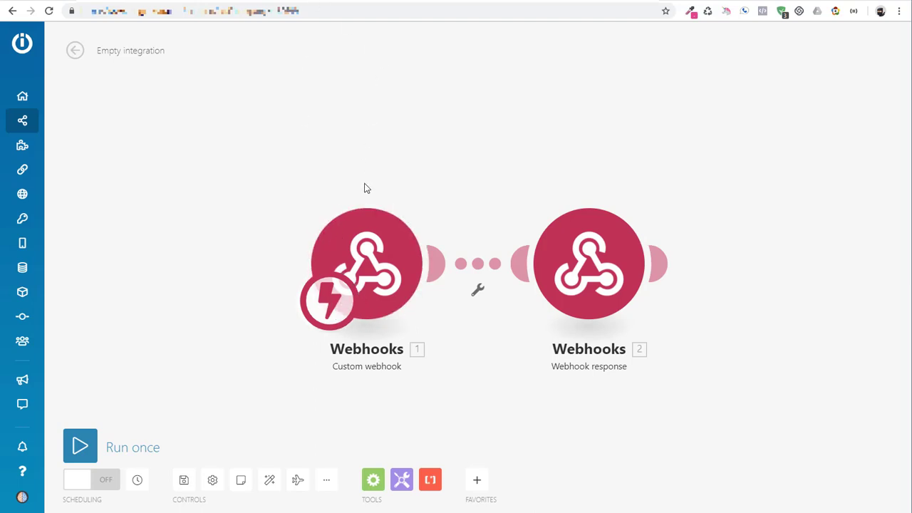
pyautogui.moveTo(368, 242)
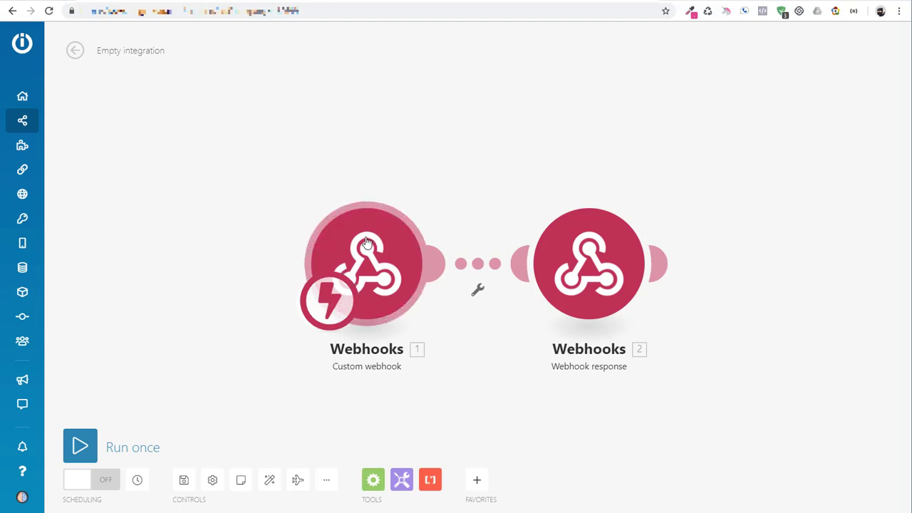
pyautogui.moveTo(536, 293)
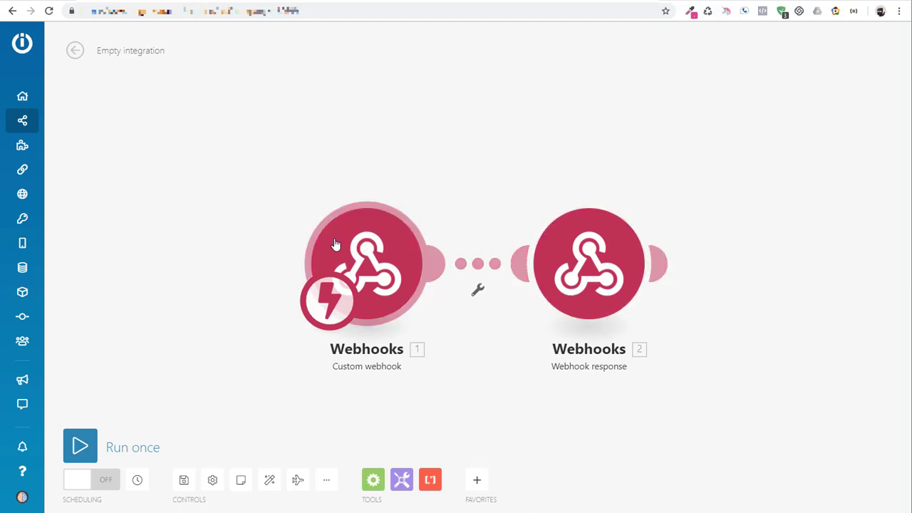
# - Add a custom webhook named 'Trigger Me Pixels', save it and copy its address to the clipboard
pyautogui.click(368, 264)
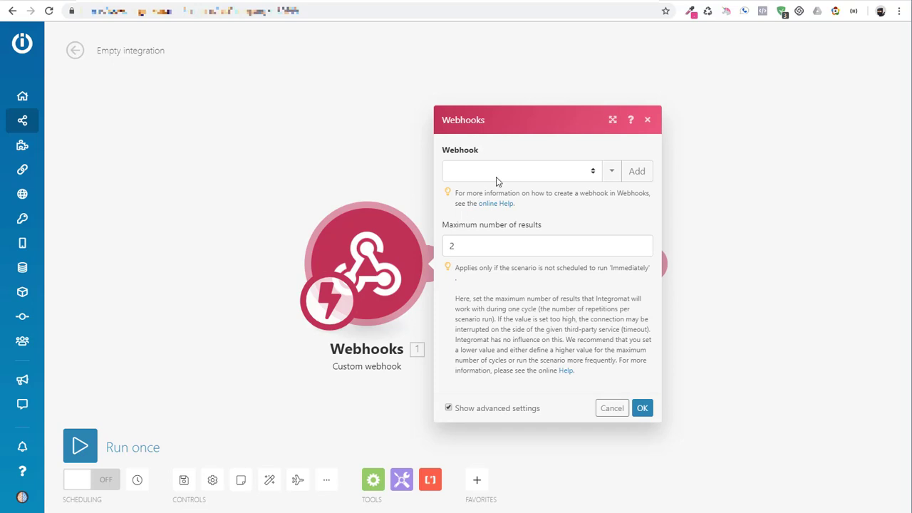
pyautogui.moveTo(520, 171)
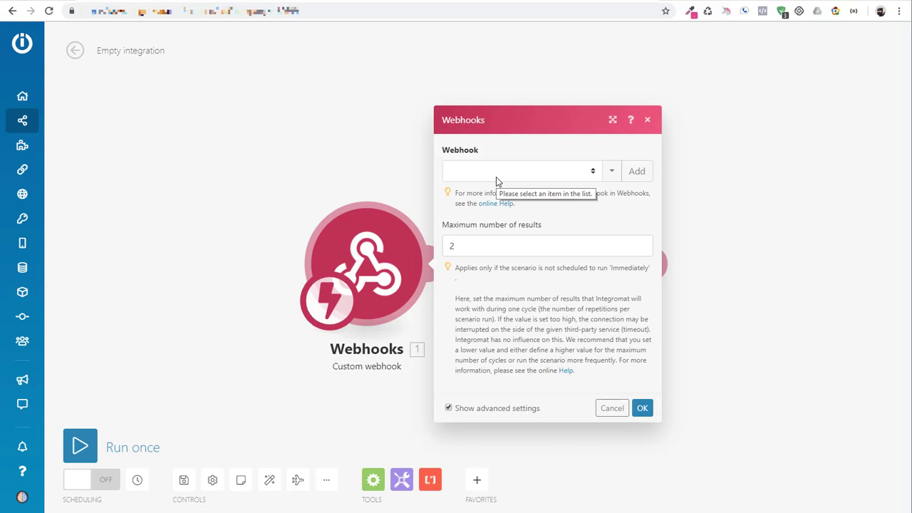
pyautogui.moveTo(487, 134)
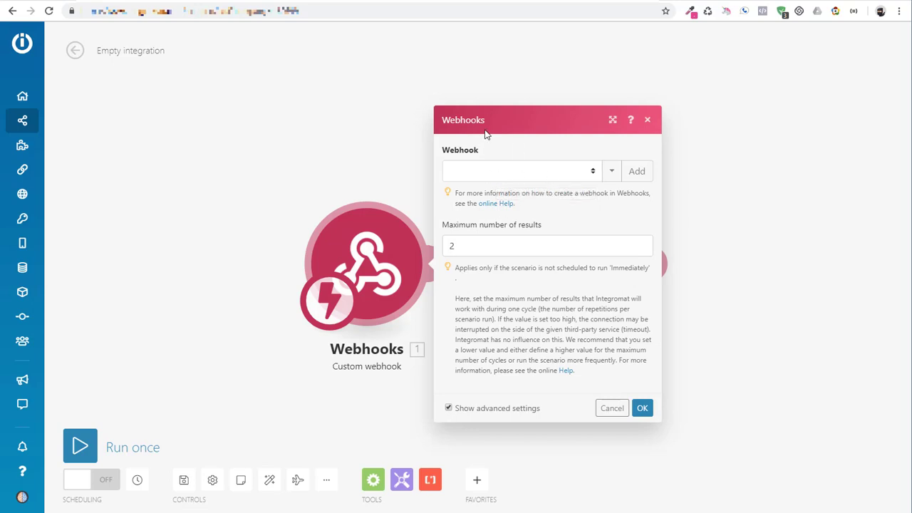
pyautogui.click(636, 171)
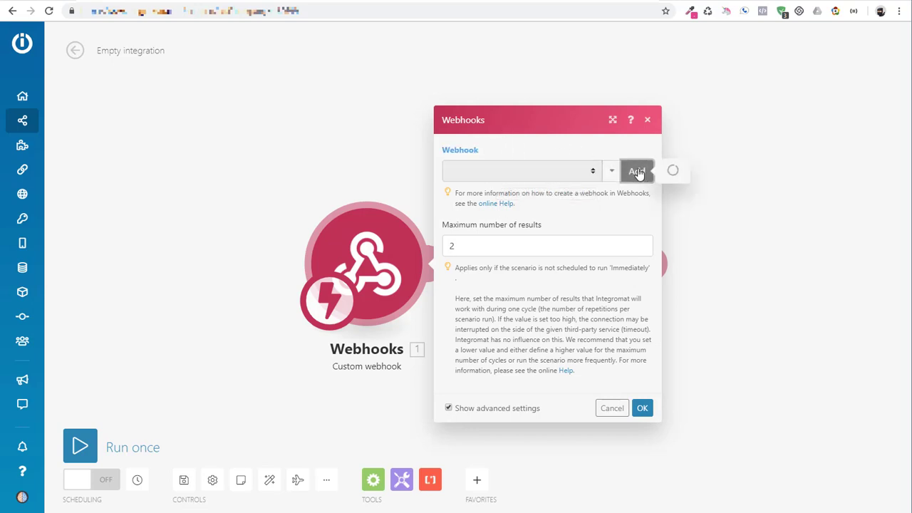
pyautogui.click(635, 171)
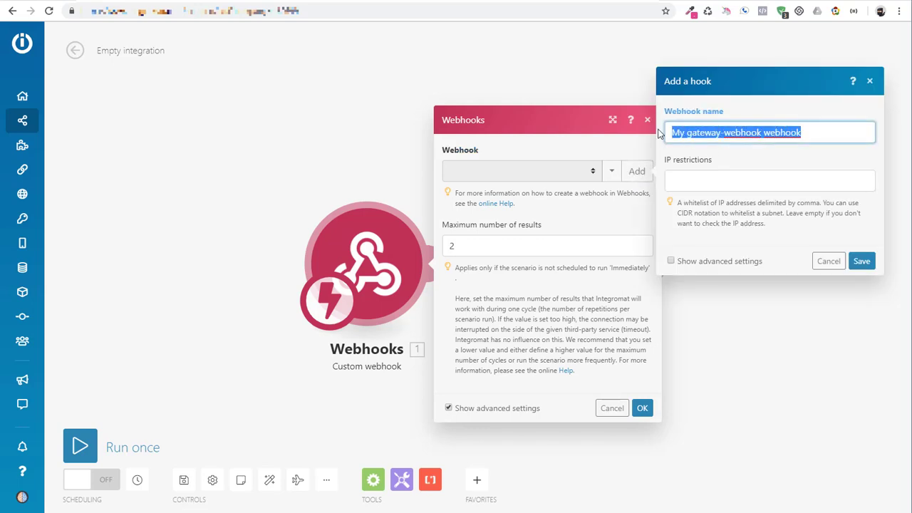
pyautogui.write('Trigger Me Pixels')
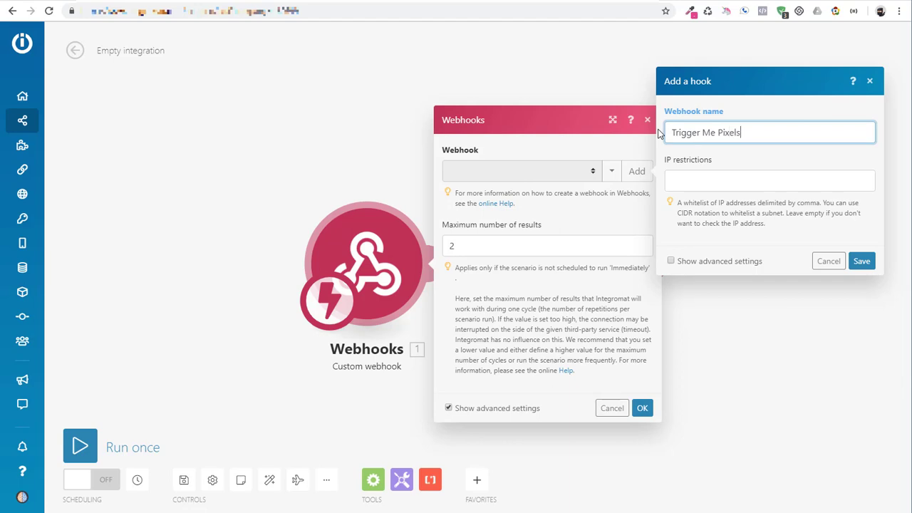
pyautogui.click(861, 261)
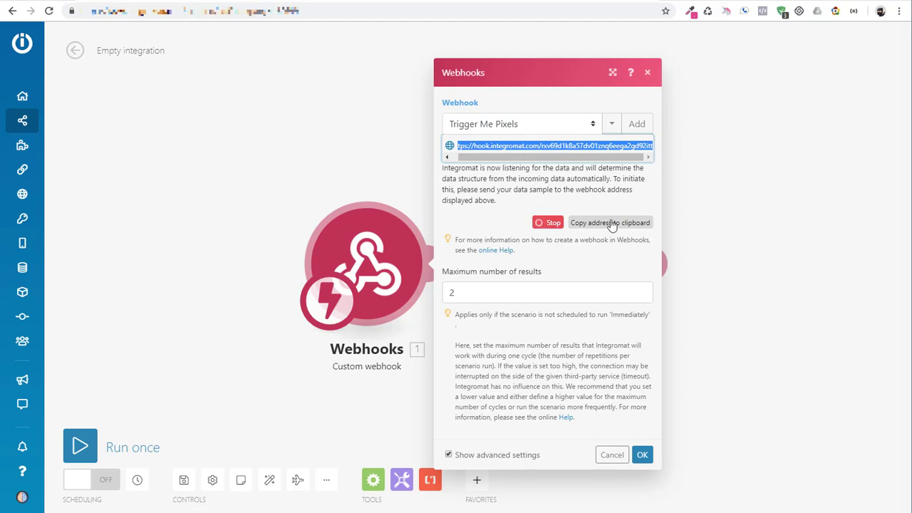
pyautogui.click(611, 222)
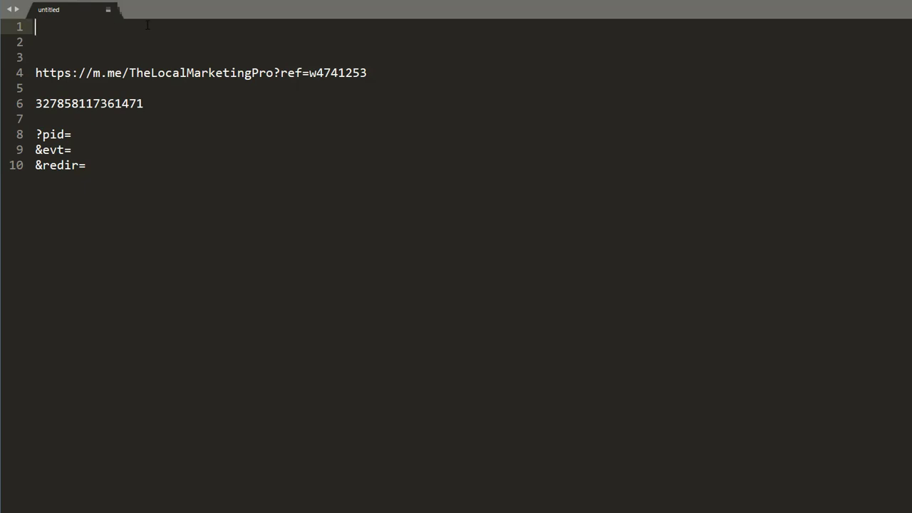
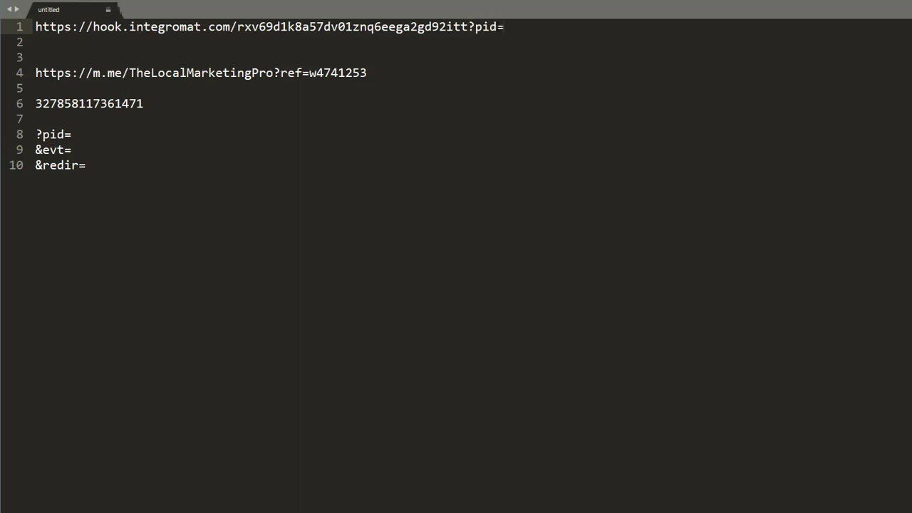
# - Paste the hook.integromat.com webhook address on line 1 and append ?pid= with the pixel id
pyautogui.doubleClick(89, 102)
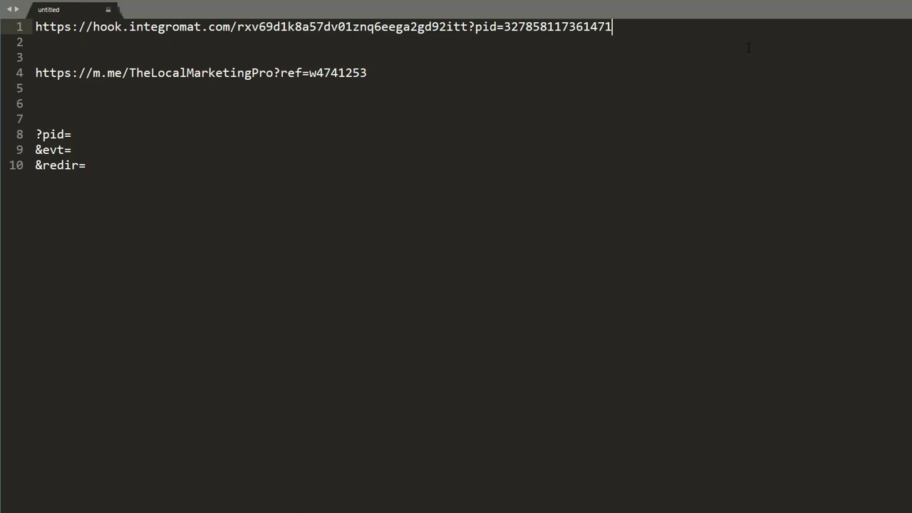
# - Append an &evt= parameter and begin its PageView value
pyautogui.write('&')
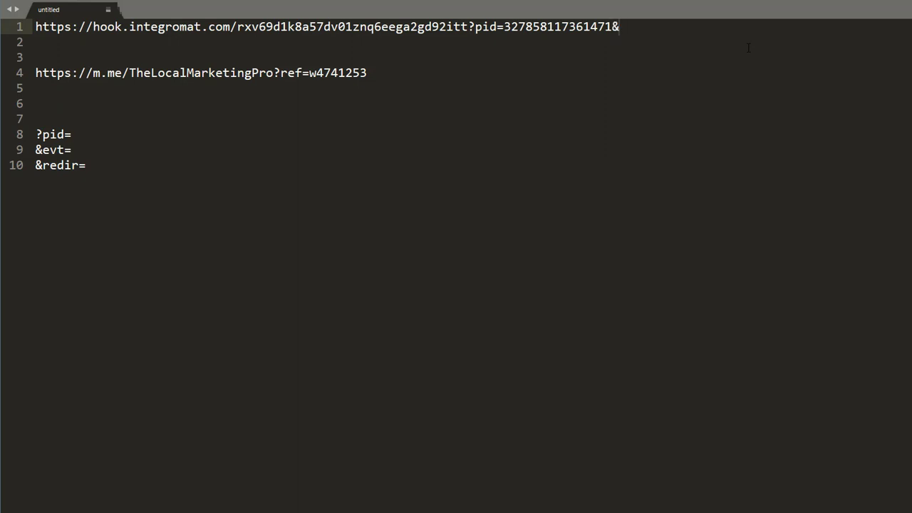
pyautogui.write('evt')
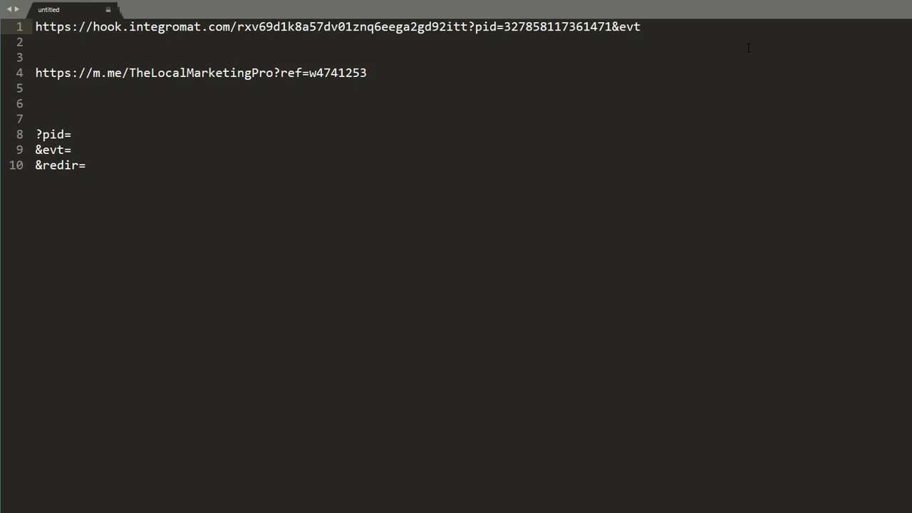
pyautogui.write('=')
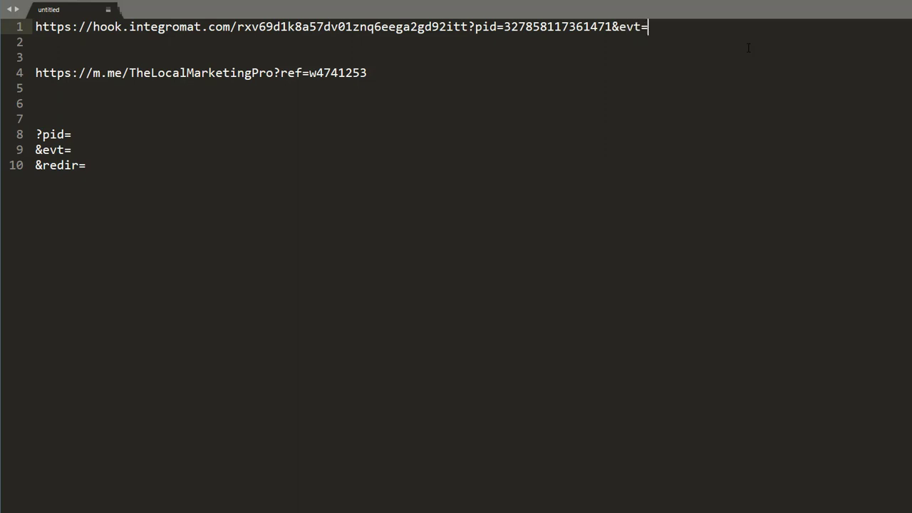
pyautogui.write('Pagev')
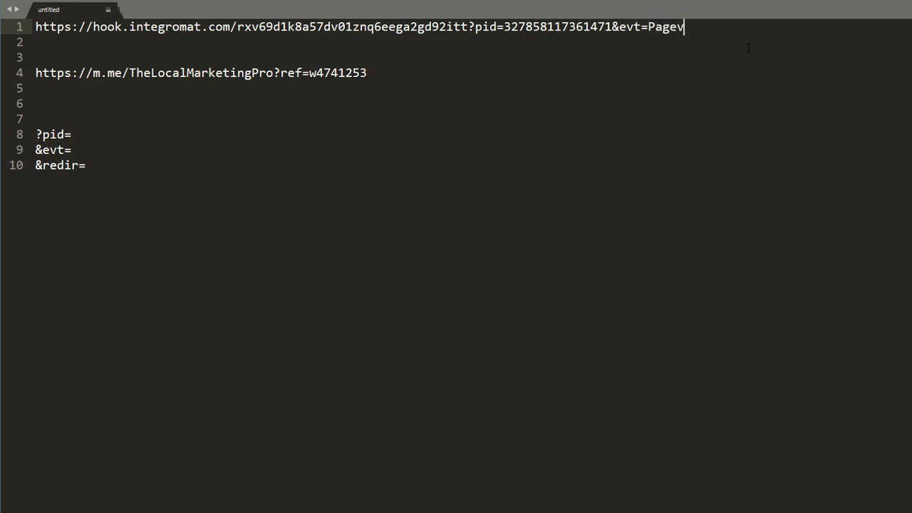
# - Complete evt=PageView and append &redir= to the end of the link
pyautogui.write('iew')
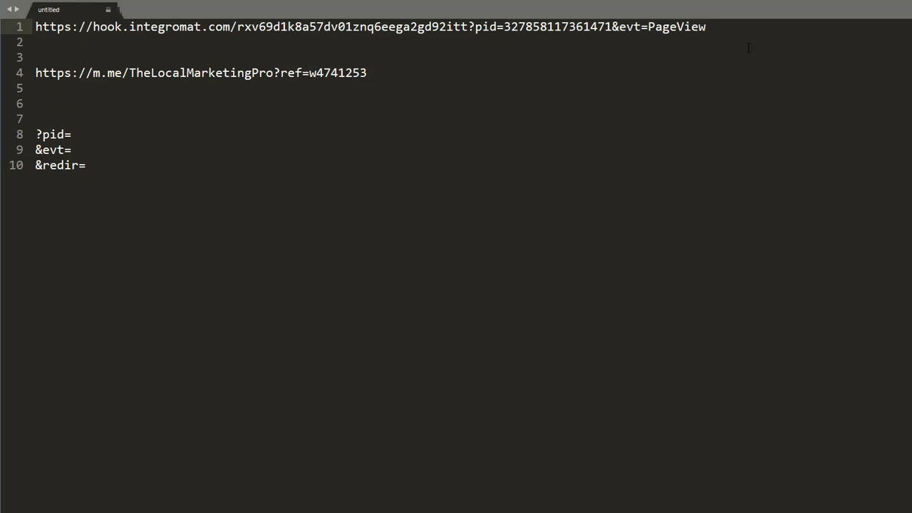
pyautogui.write('&')
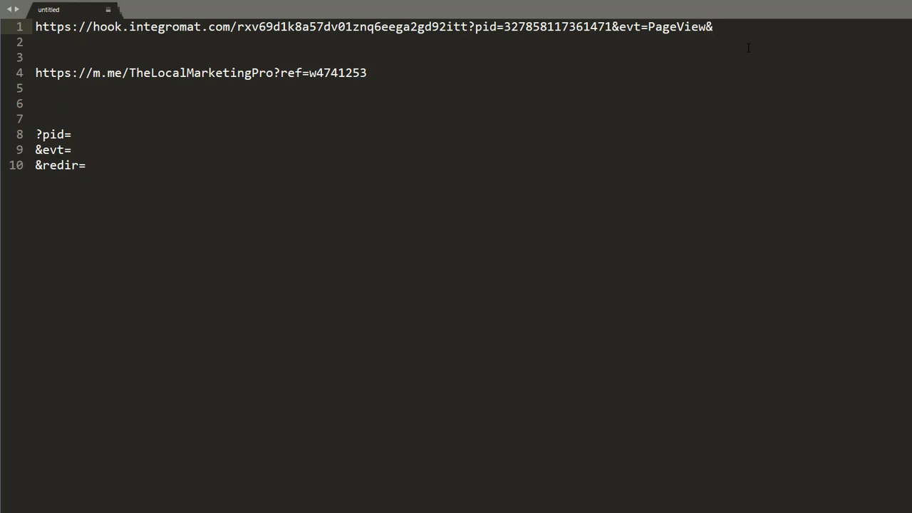
pyautogui.write('re')
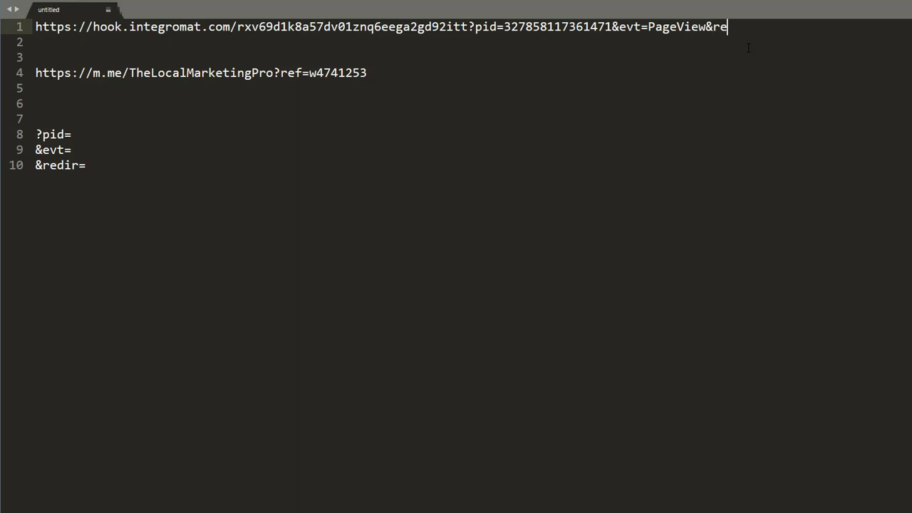
pyautogui.write('dir=')
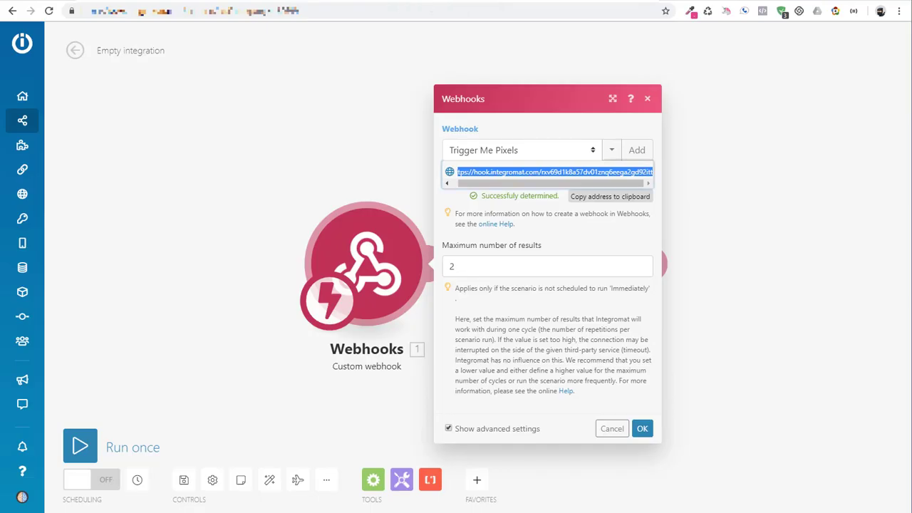
pyautogui.moveTo(477, 202)
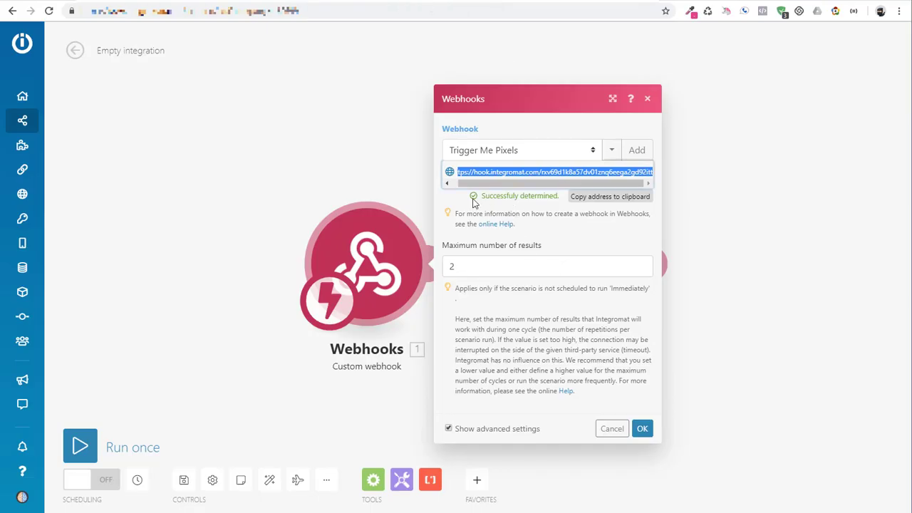
pyautogui.moveTo(585, 202)
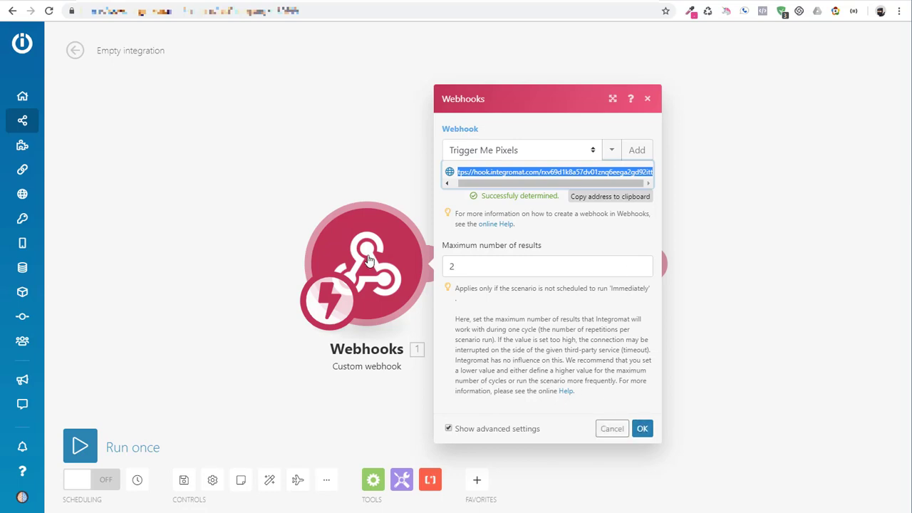
pyautogui.moveTo(650, 445)
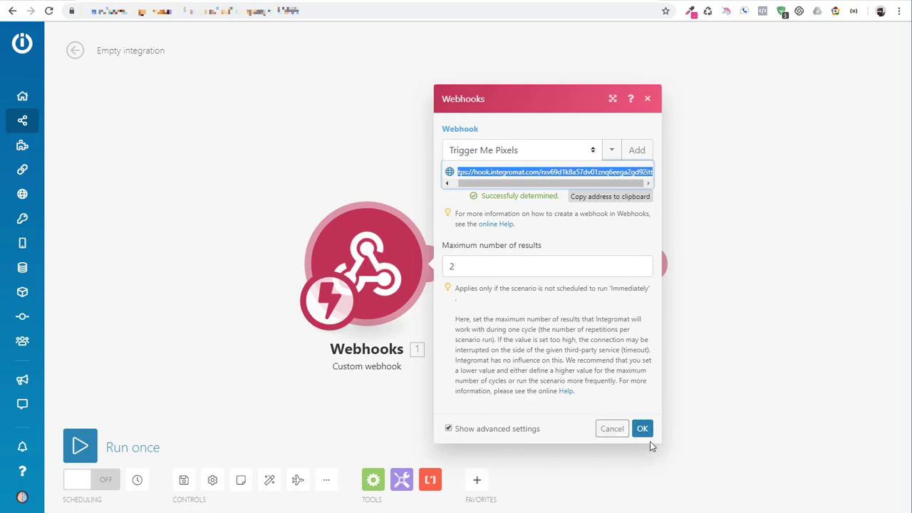
# - Confirm the Webhooks dialog with OK after the data structure is determined
pyautogui.click(642, 428)
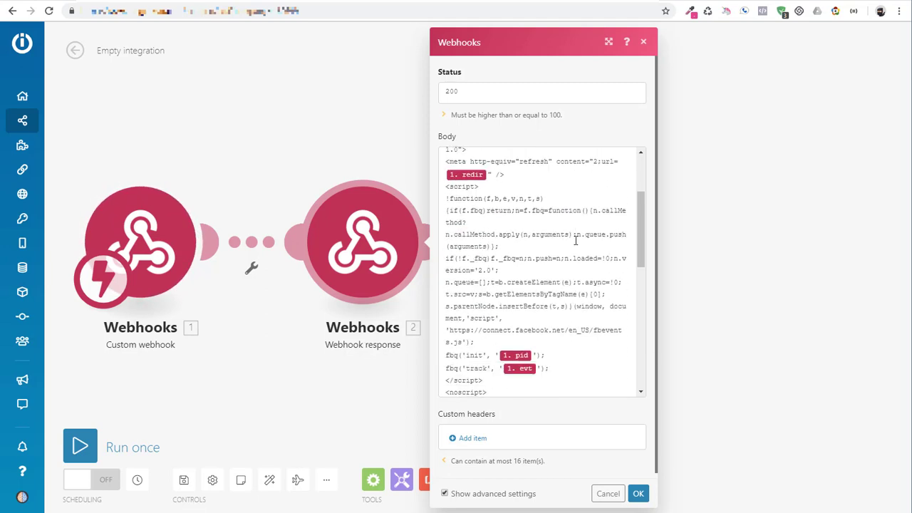
# - Scroll through the Webhook response module settings while linking it to the Custom webhook
pyautogui.scroll(-3)
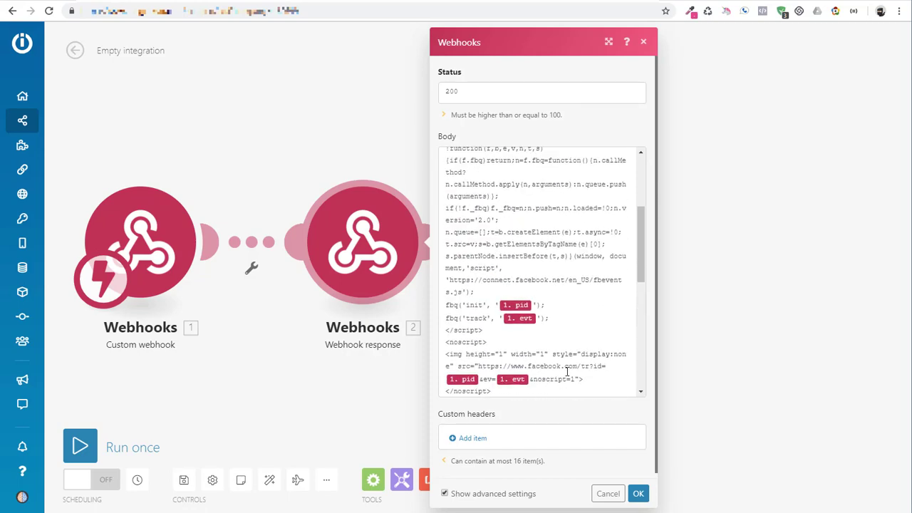
pyautogui.scroll(-3)
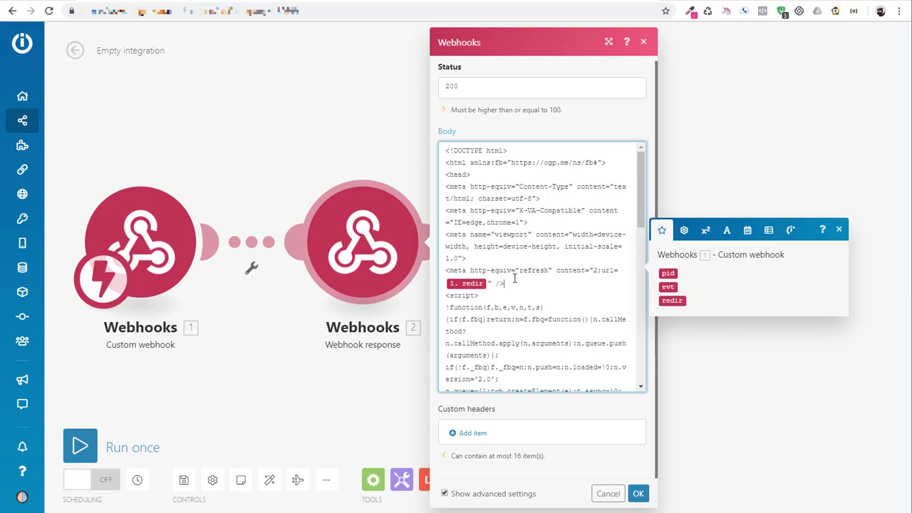
pyautogui.scroll(-3)
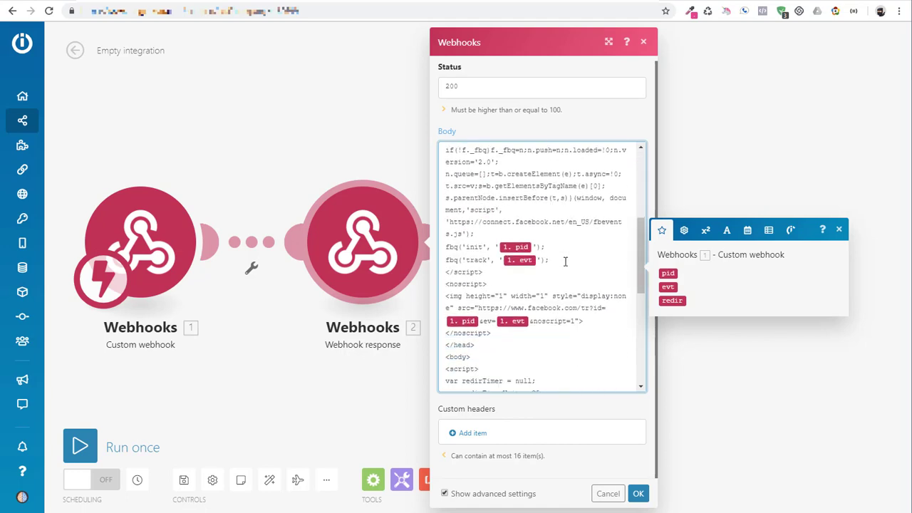
pyautogui.scroll(-3)
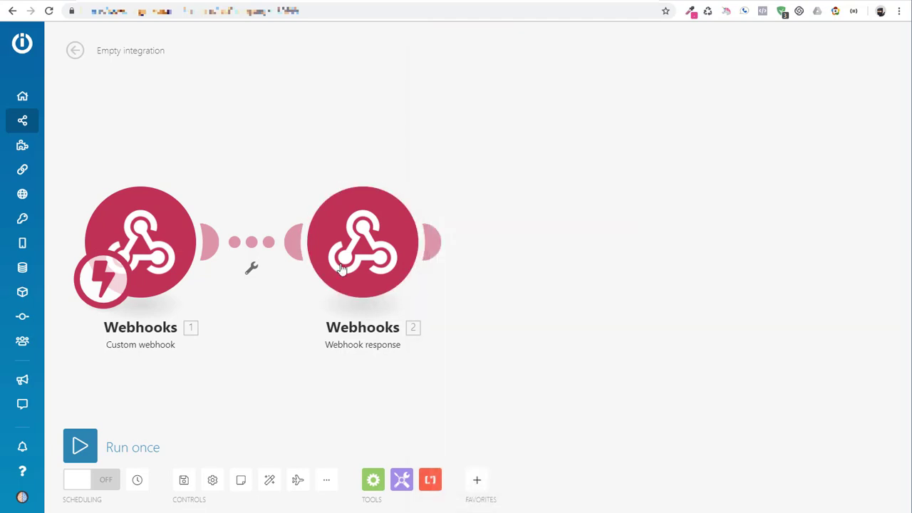
pyautogui.moveTo(450, 248)
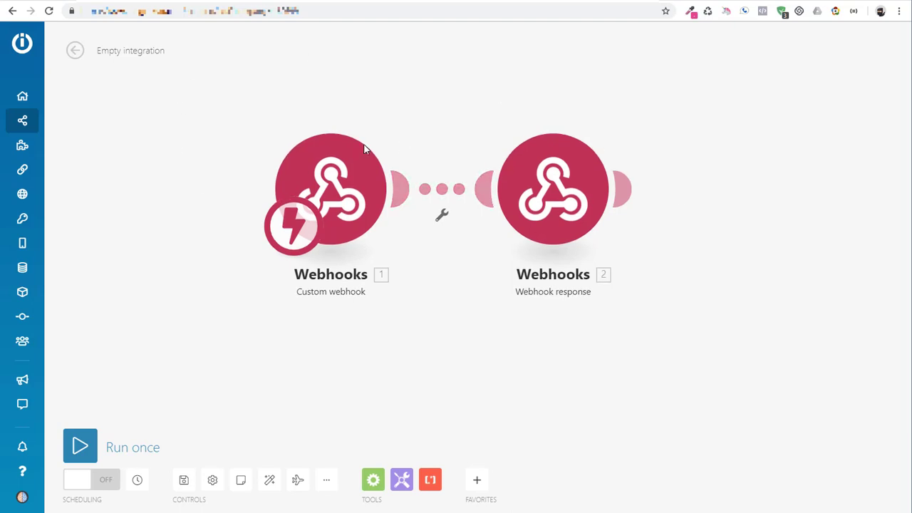
pyautogui.moveTo(487, 333)
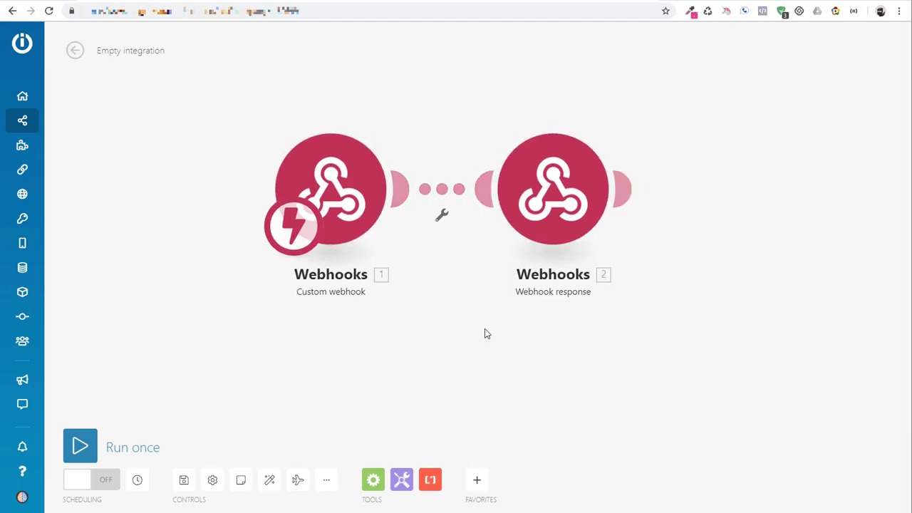
pyautogui.moveTo(184, 479)
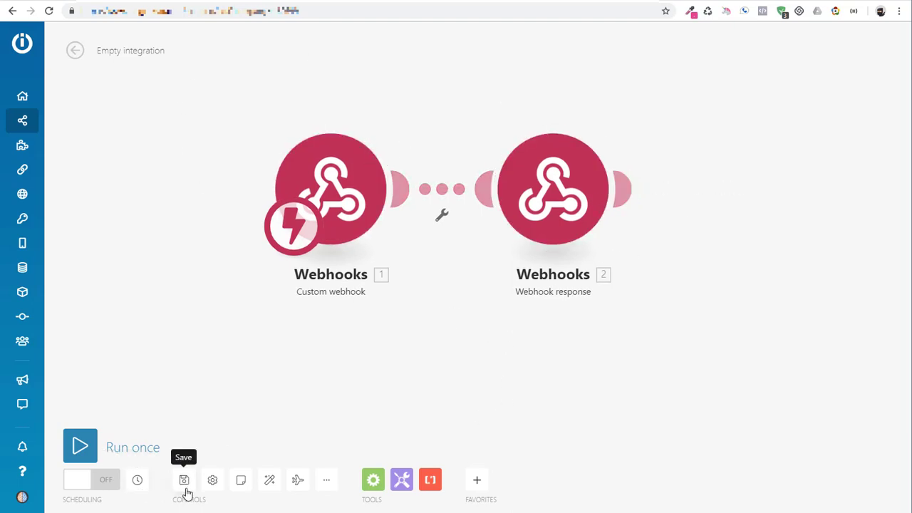
# - Save the scenario as 'Trigger Me Pixels' and switch its scheduling on
pyautogui.click(183, 479)
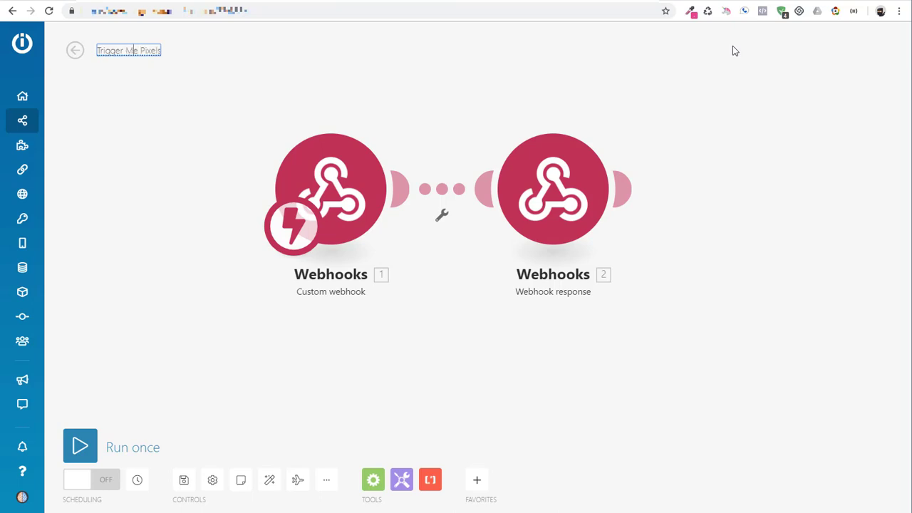
pyautogui.moveTo(183, 479)
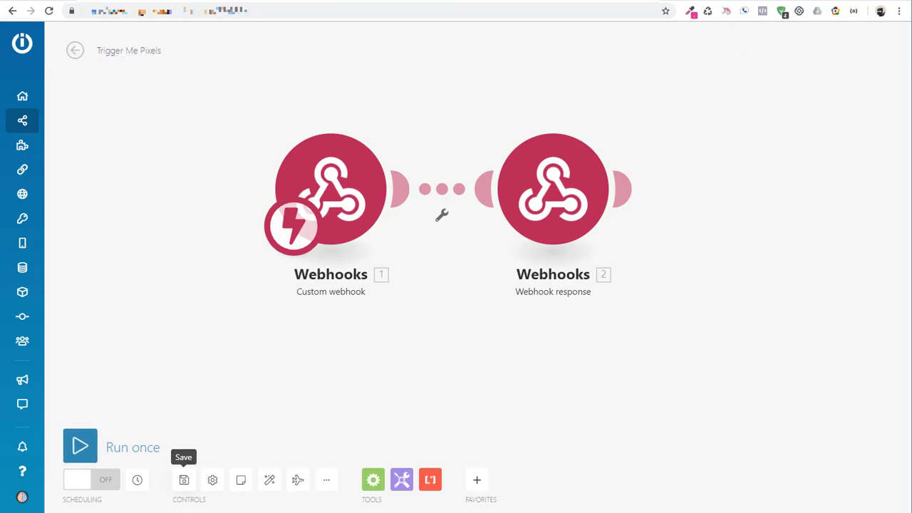
pyautogui.click(182, 479)
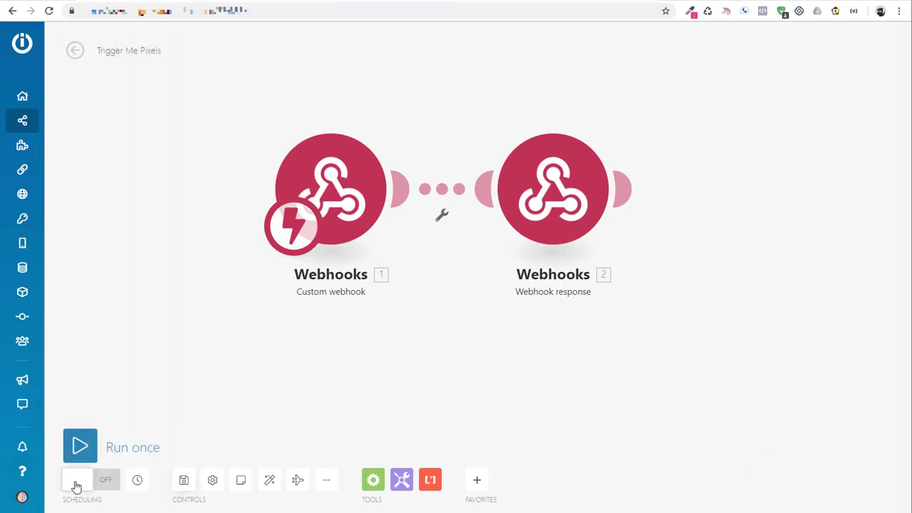
pyautogui.click(77, 479)
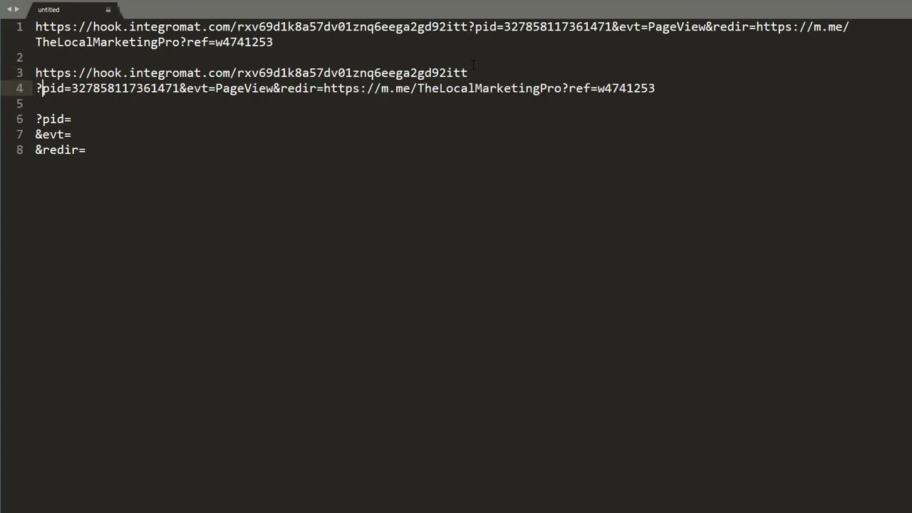
# - Join the webhook URL with its pid, evt=PageView and redir=m.me parameters and copy it
pyautogui.press('Enter')
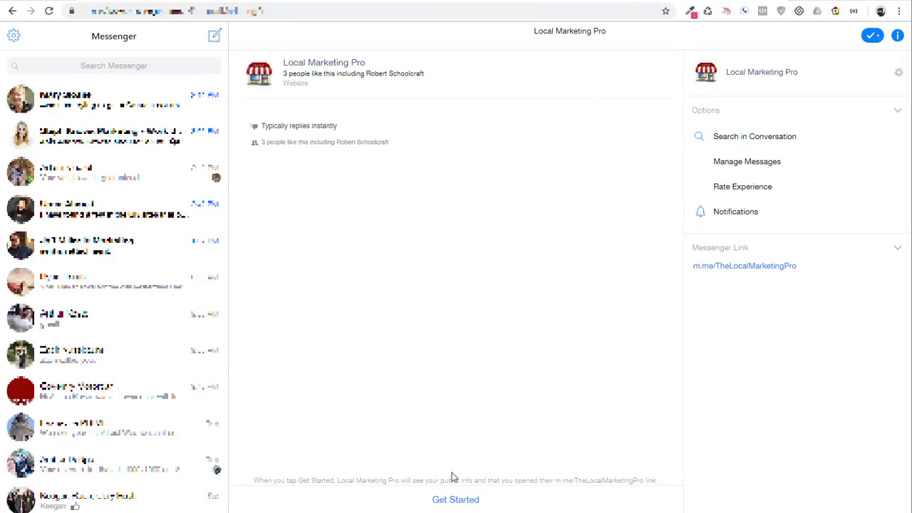
# - Send Get Started in the Local Marketing Pro chat to receive the 'You Pixeled me!' reply
pyautogui.click(456, 499)
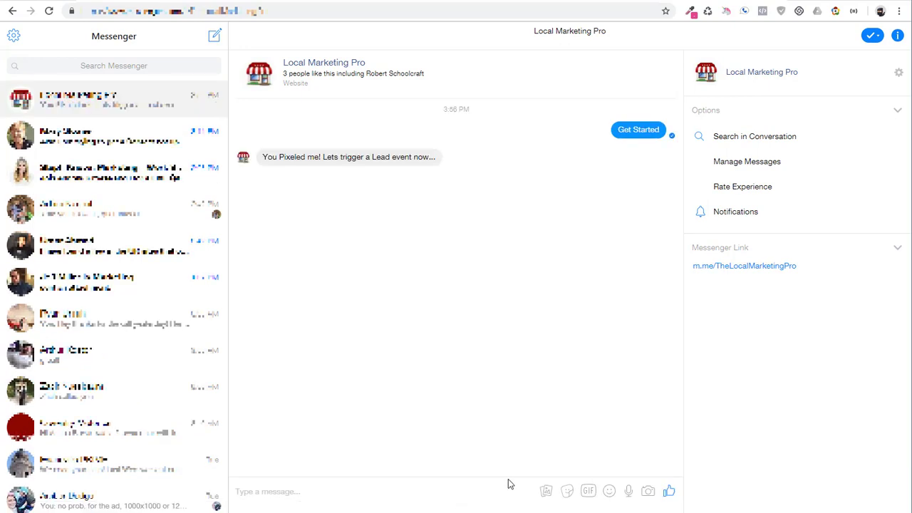
pyautogui.moveTo(519, 251)
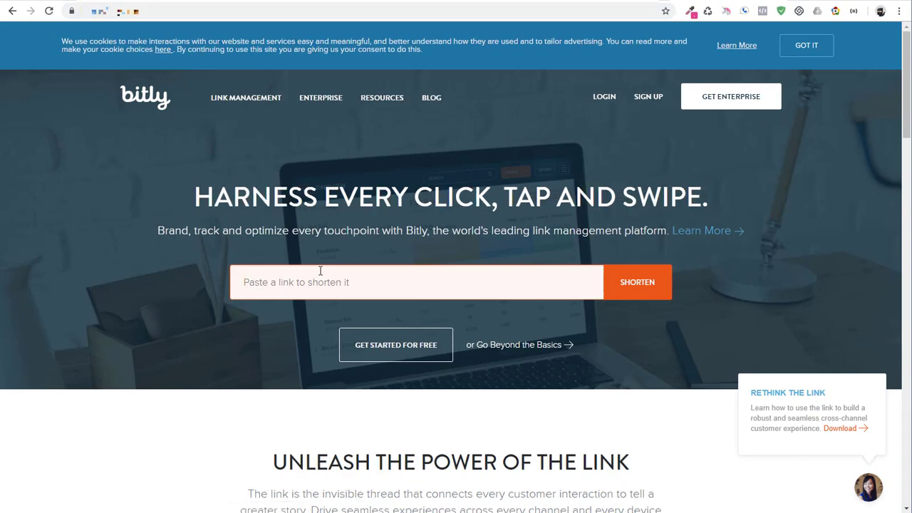
pyautogui.click(636, 283)
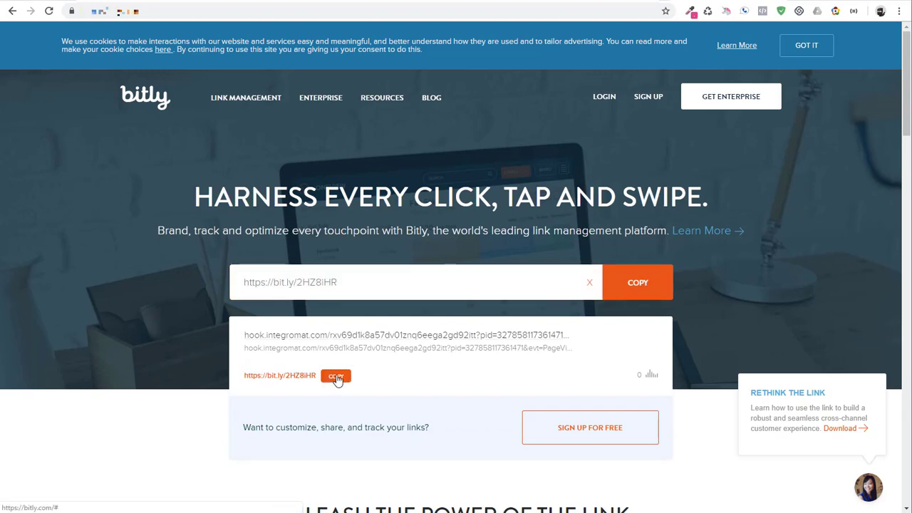
pyautogui.click(336, 376)
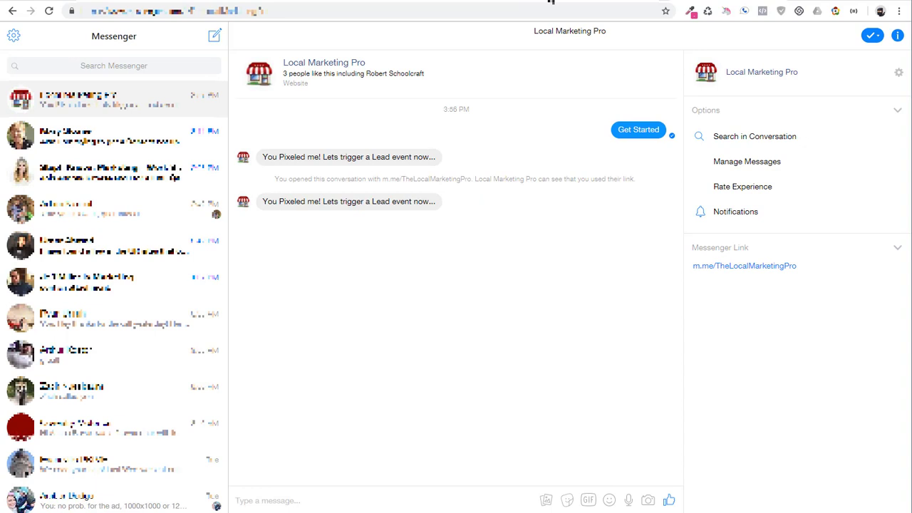
pyautogui.moveTo(519, 358)
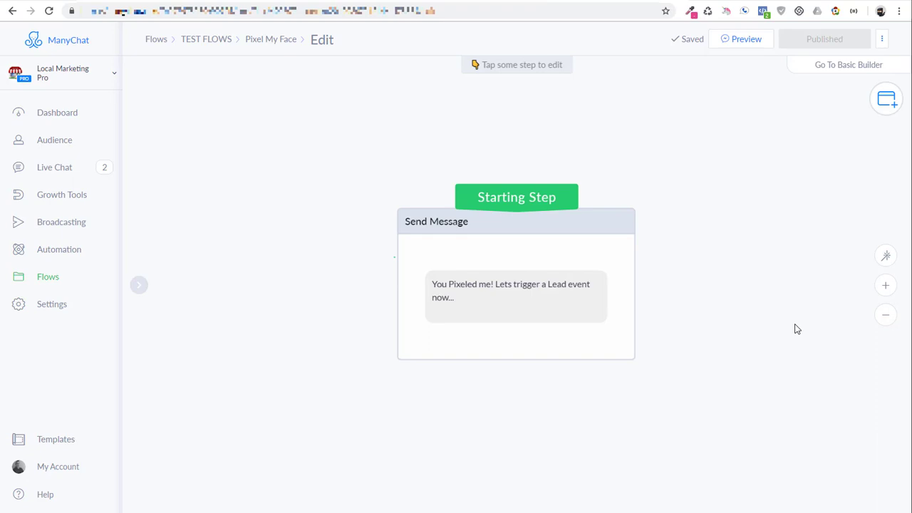
pyautogui.moveTo(220, 319)
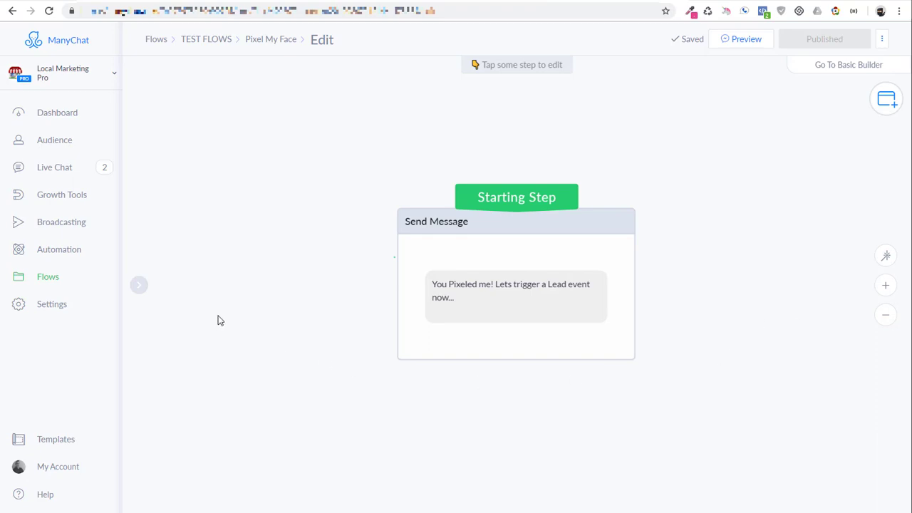
pyautogui.moveTo(191, 320)
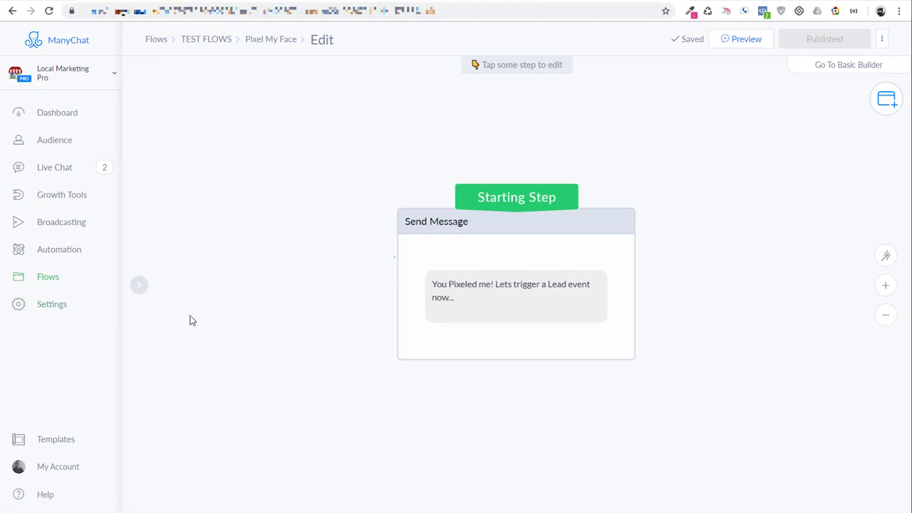
# - Go to Bot Settings > Custom Fields and select the Bot Fields heading
pyautogui.click(52, 304)
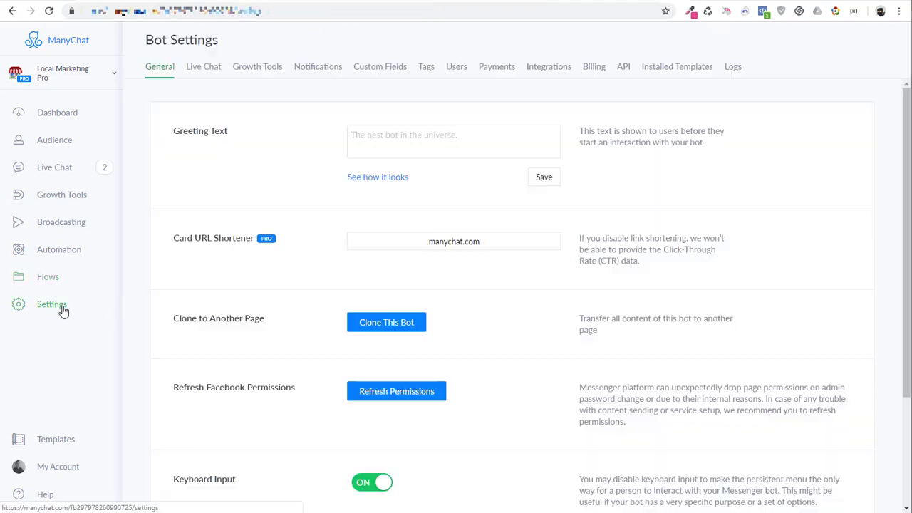
pyautogui.moveTo(373, 71)
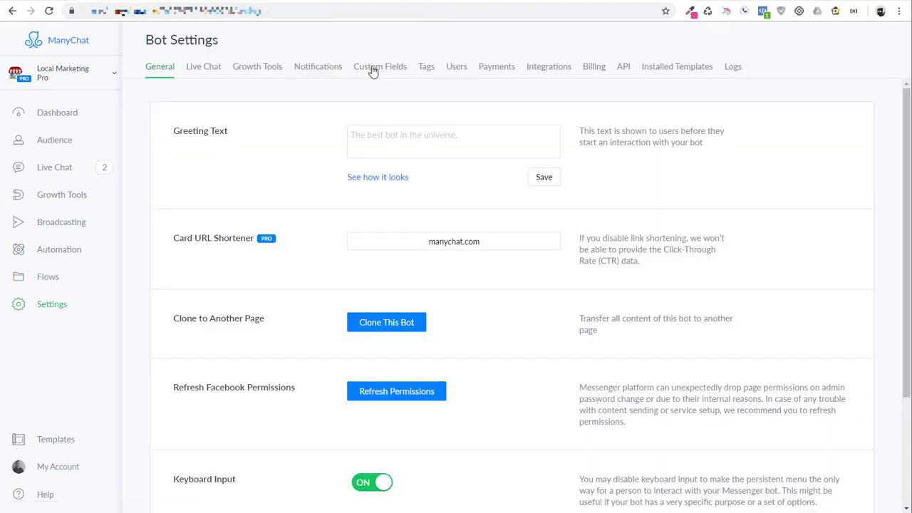
pyautogui.click(380, 67)
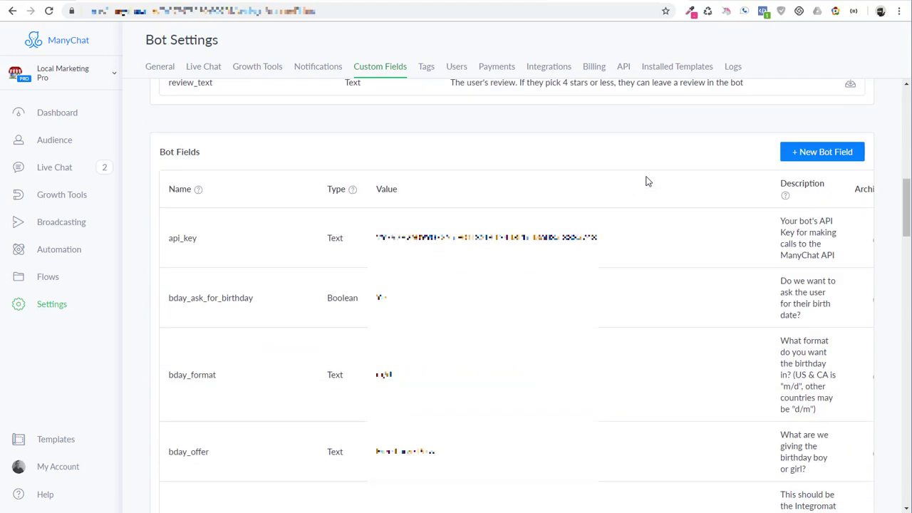
pyautogui.moveTo(159, 155)
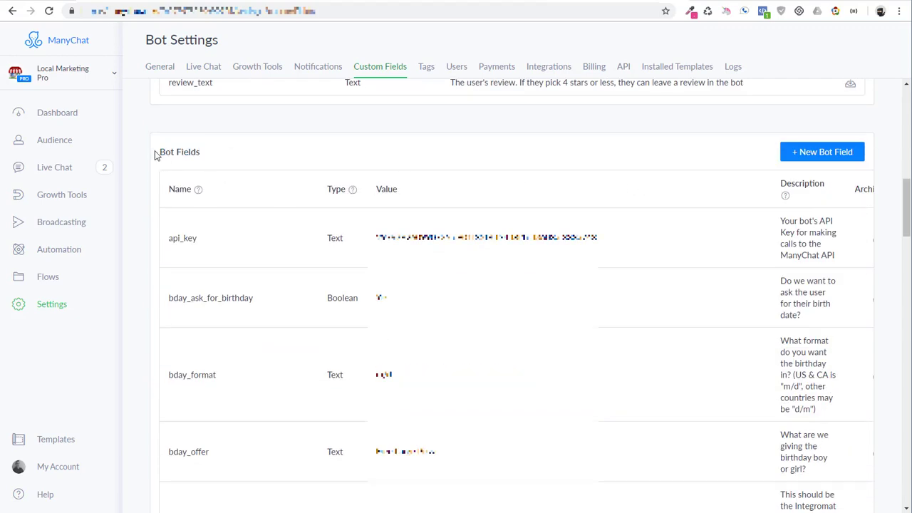
pyautogui.doubleClick(179, 151)
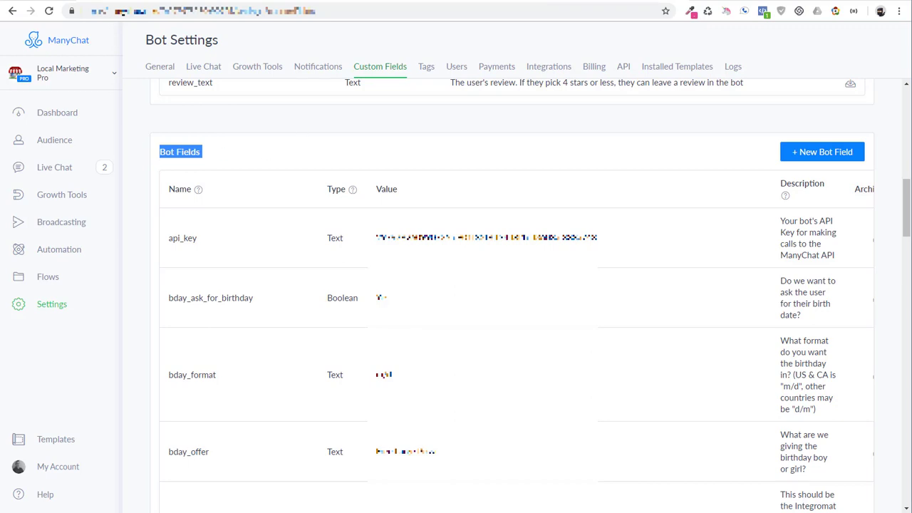
# - Create the pixel_id bot field with the pixel ID, then return to the Flows list
pyautogui.click(821, 151)
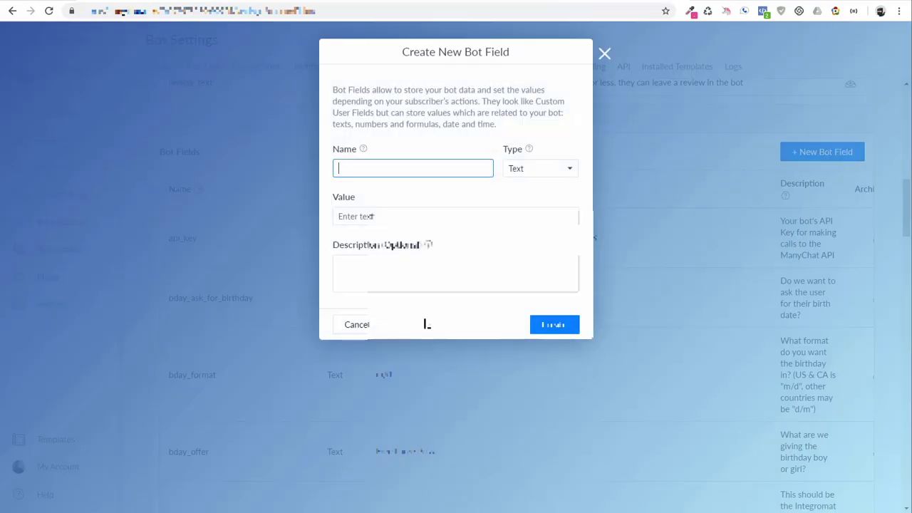
pyautogui.write('pixel_id')
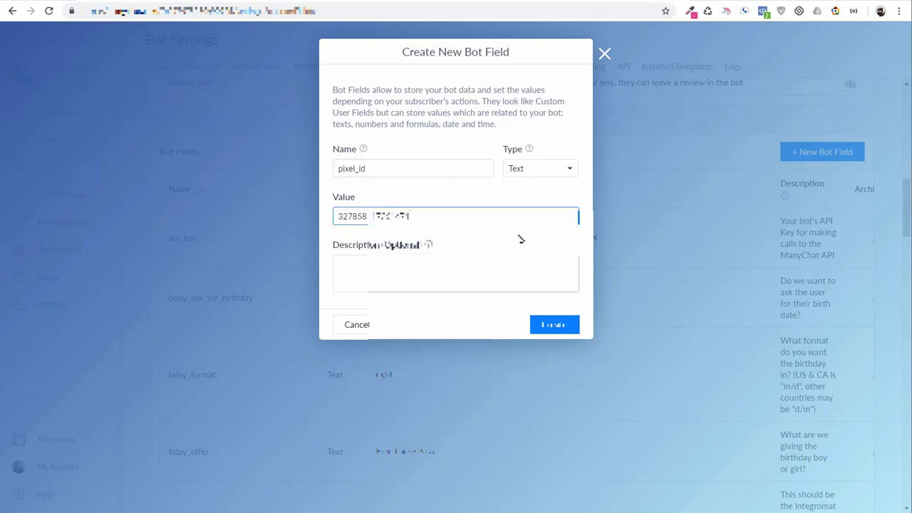
pyautogui.click(555, 325)
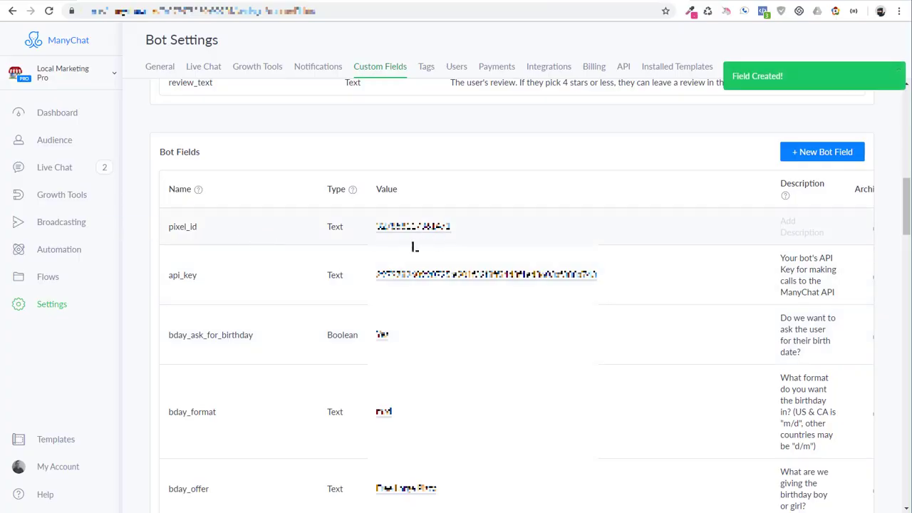
pyautogui.click(48, 277)
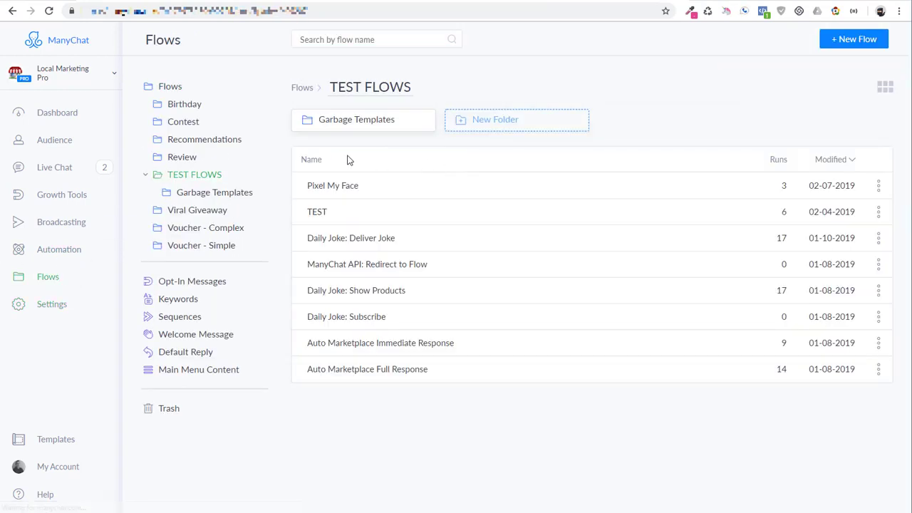
# - In the Pixel My Face flow, add a button titled 'Pixel Me!' to the message
pyautogui.click(333, 185)
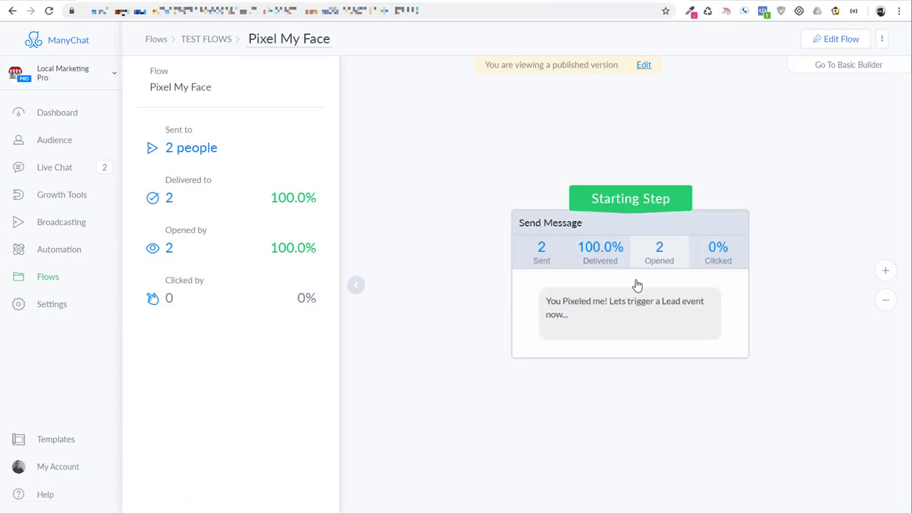
pyautogui.click(836, 39)
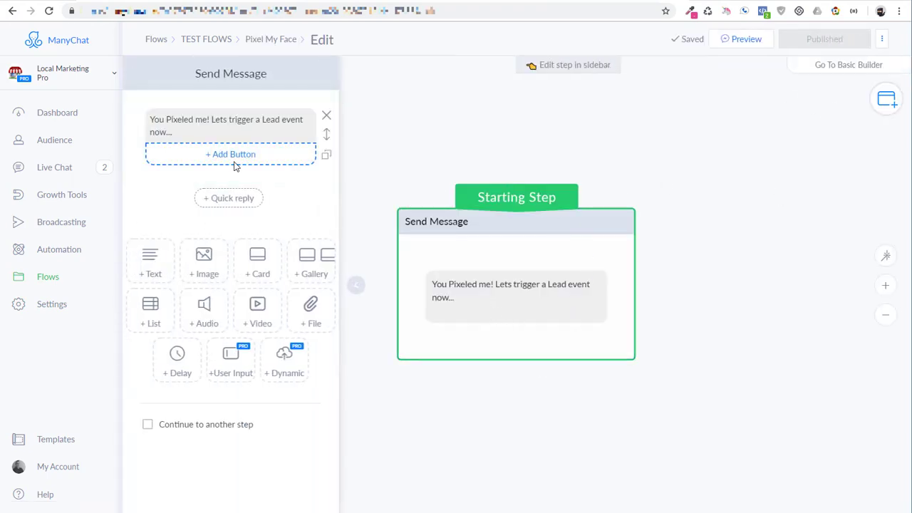
pyautogui.click(231, 154)
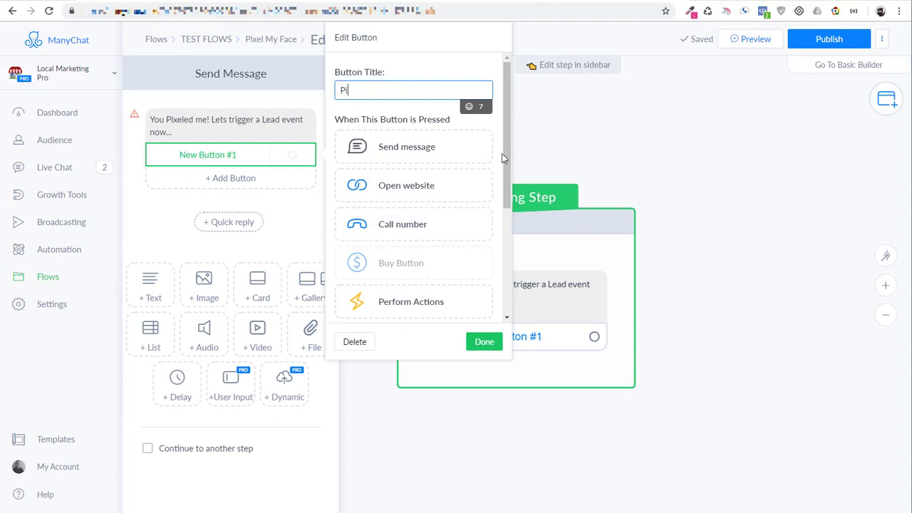
pyautogui.write('Pixel Me!')
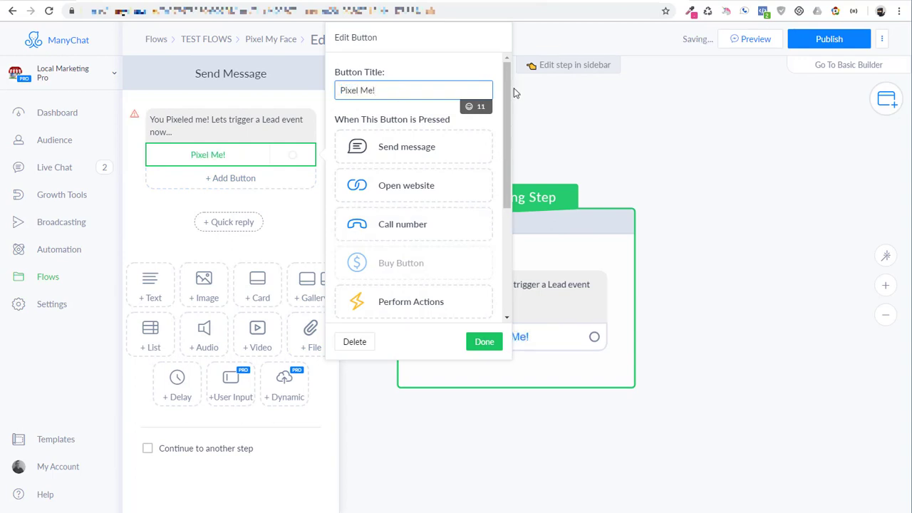
pyautogui.click(407, 185)
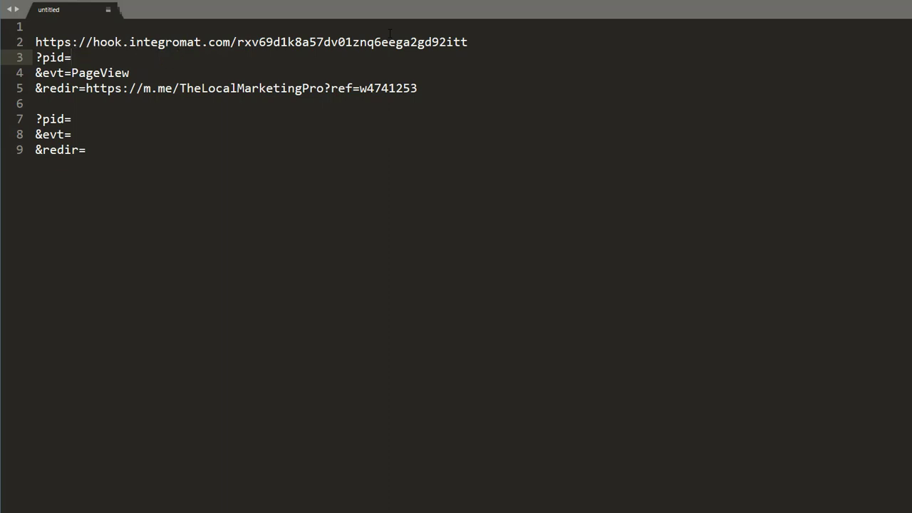
pyautogui.press('Backspace')
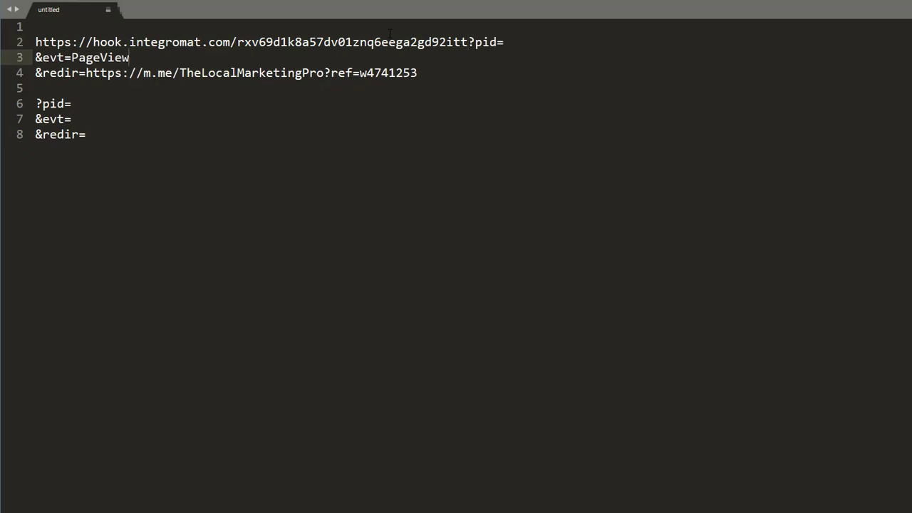
pyautogui.write('AddTo')
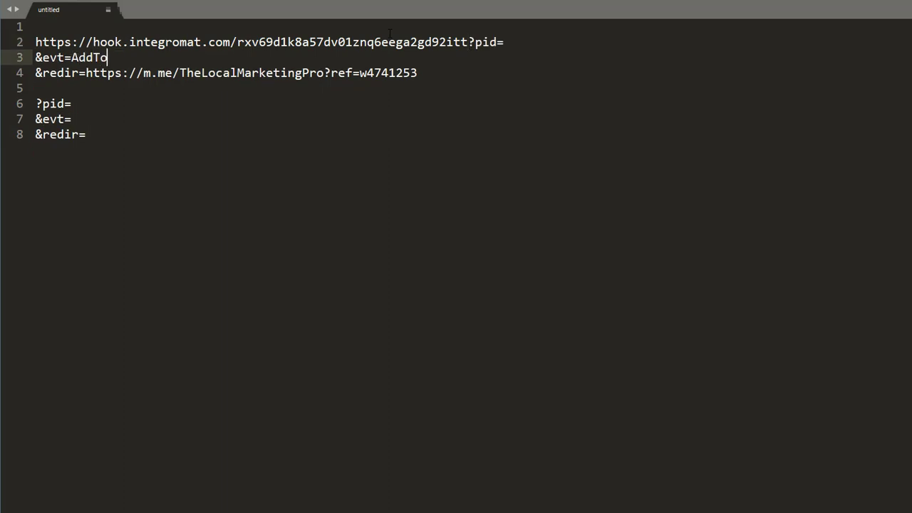
pyautogui.write('Cart')
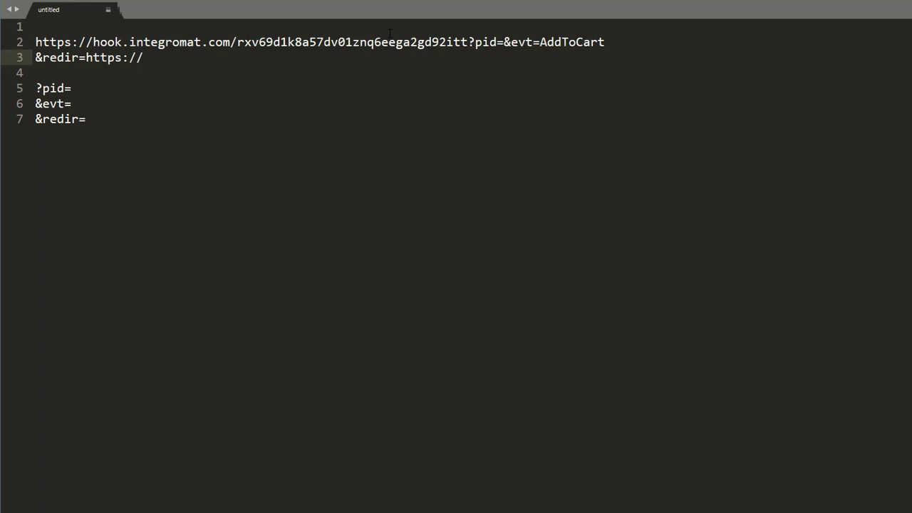
pyautogui.write('amazon.com')
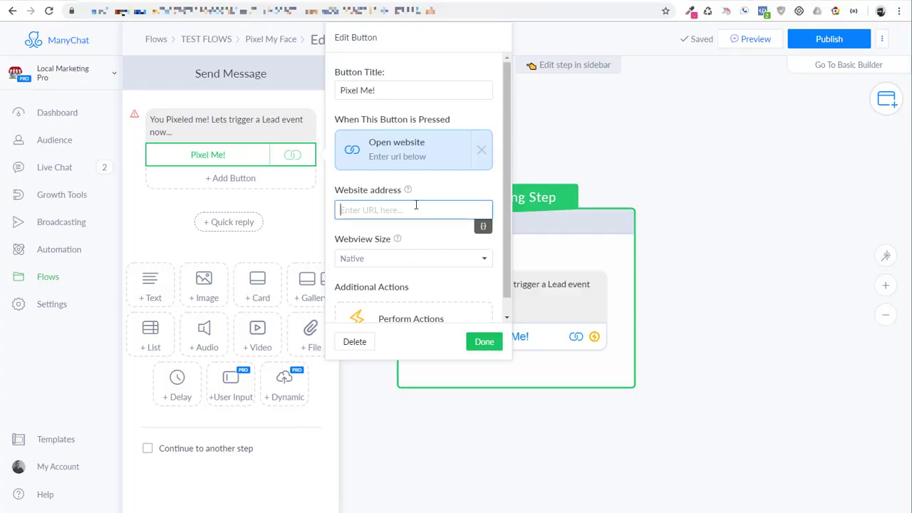
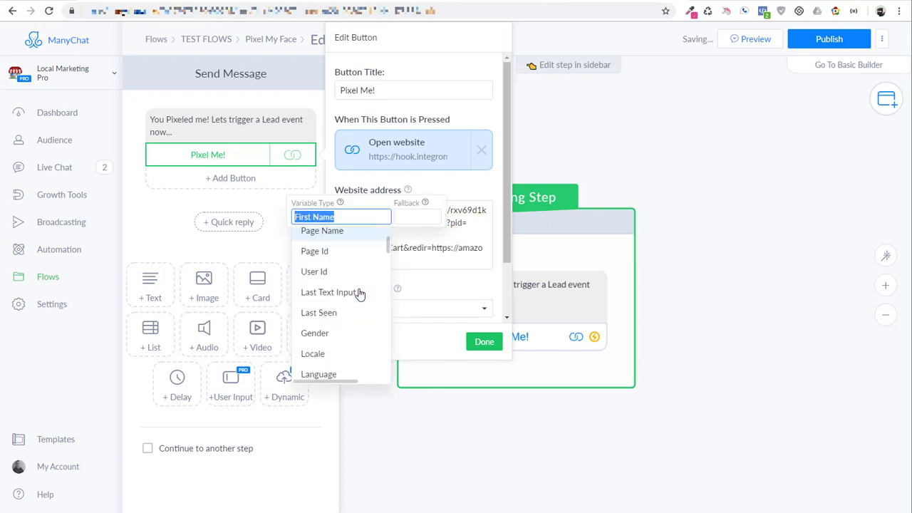
# - Set the button's website to the webhook URL with the pixel_id bot field after pid=, and confirm
pyautogui.write('pix')
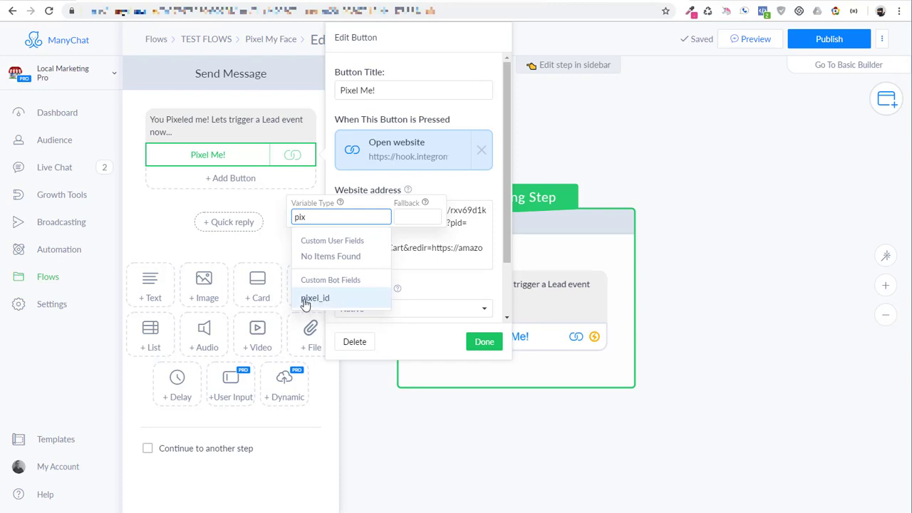
pyautogui.click(315, 298)
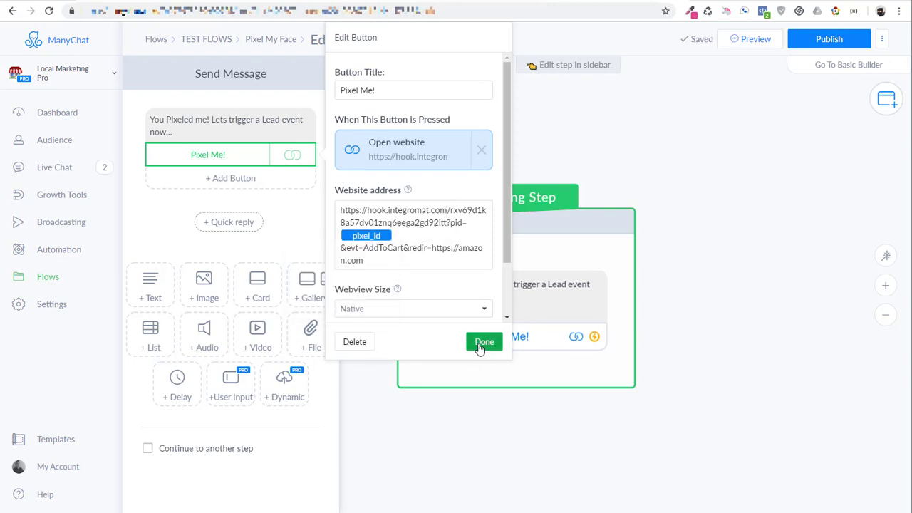
pyautogui.click(485, 342)
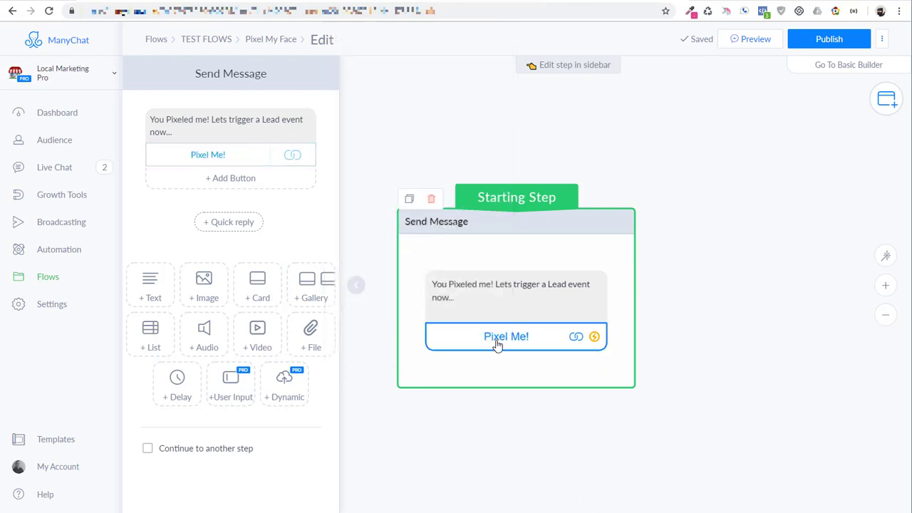
pyautogui.moveTo(540, 325)
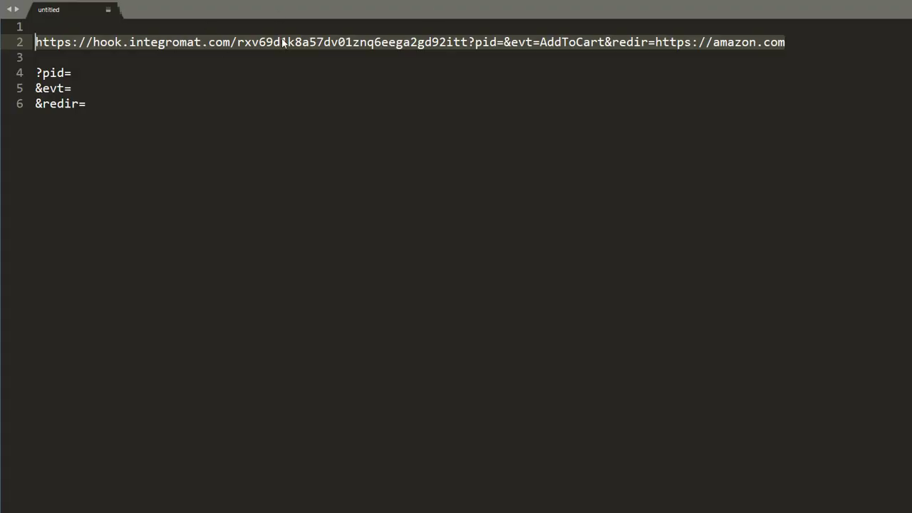
# - Split the webhook link so ?pid=...&evt=AddToCart&redir sits on its own line
pyautogui.click(35, 25)
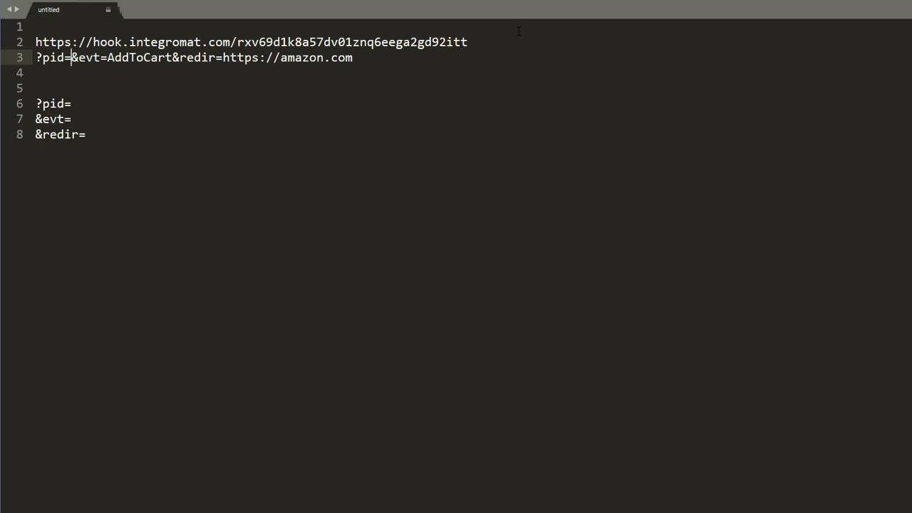
pyautogui.press('enter')
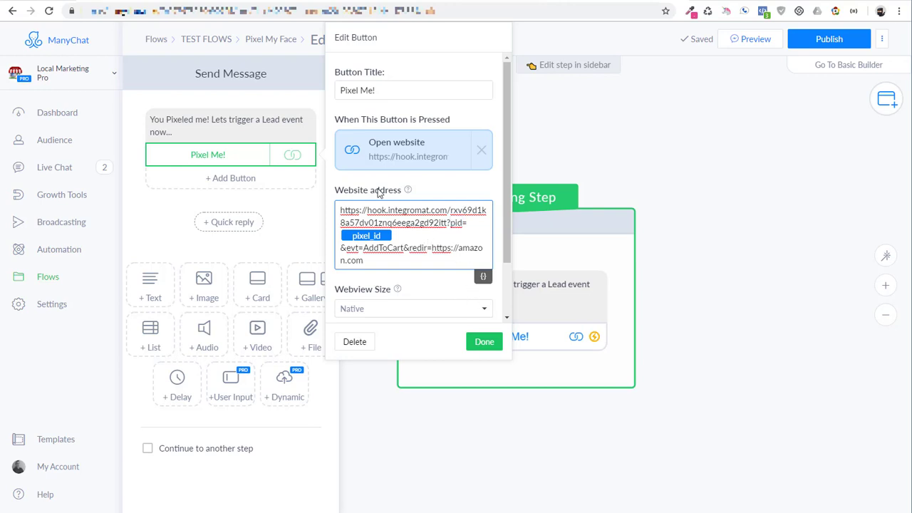
# - Publish the Pixel My Face flow, send a preview and go to Messenger
pyautogui.click(485, 342)
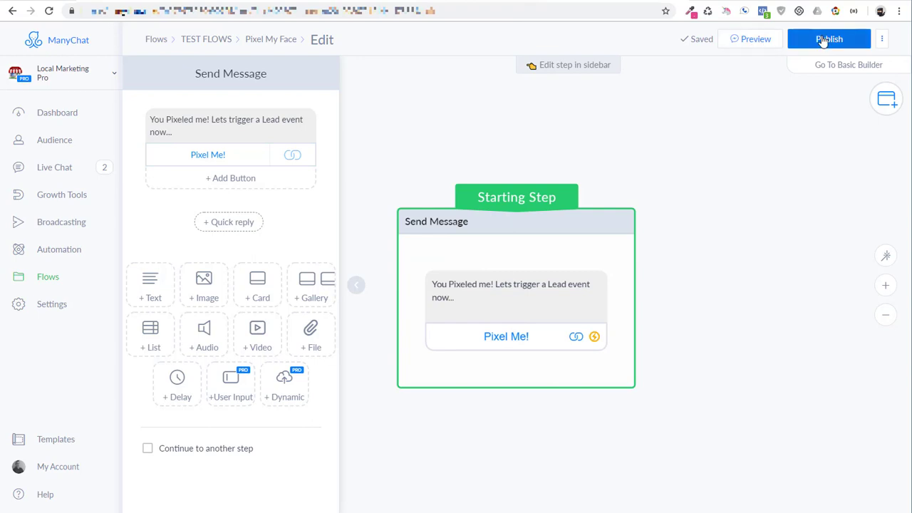
pyautogui.click(830, 39)
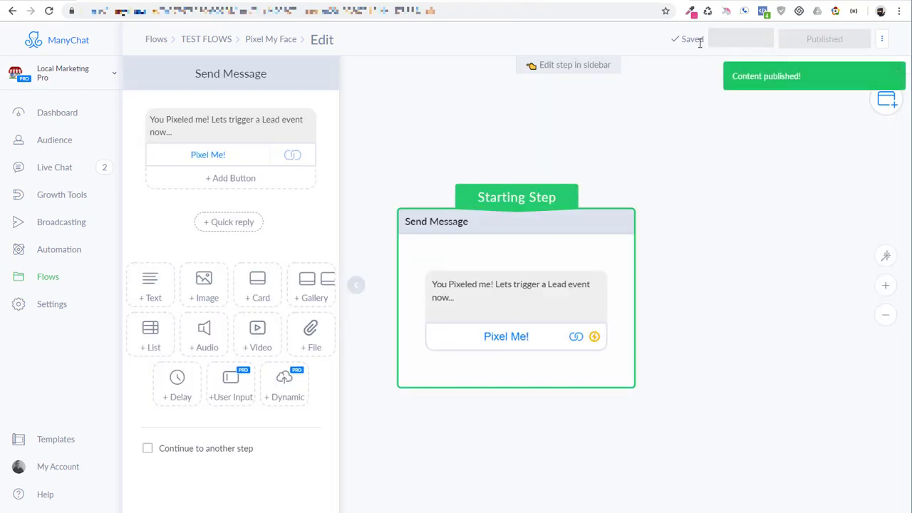
pyautogui.click(741, 39)
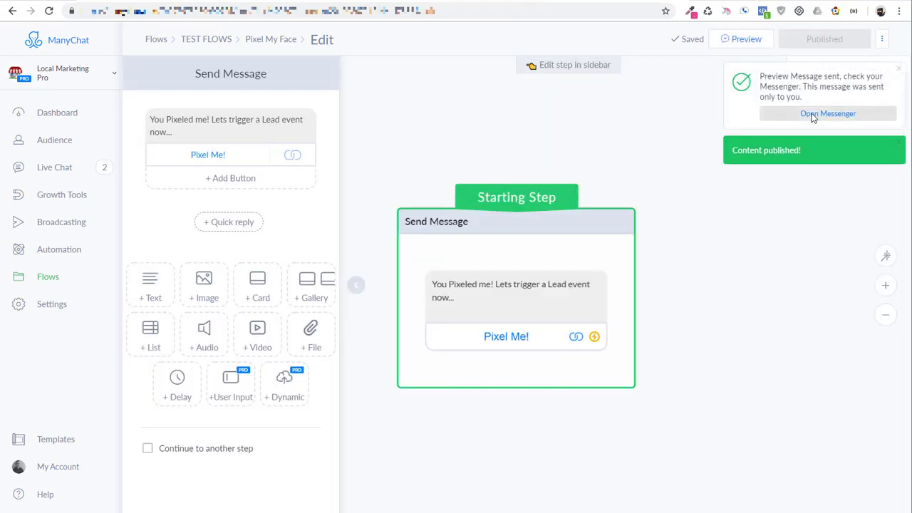
pyautogui.click(828, 114)
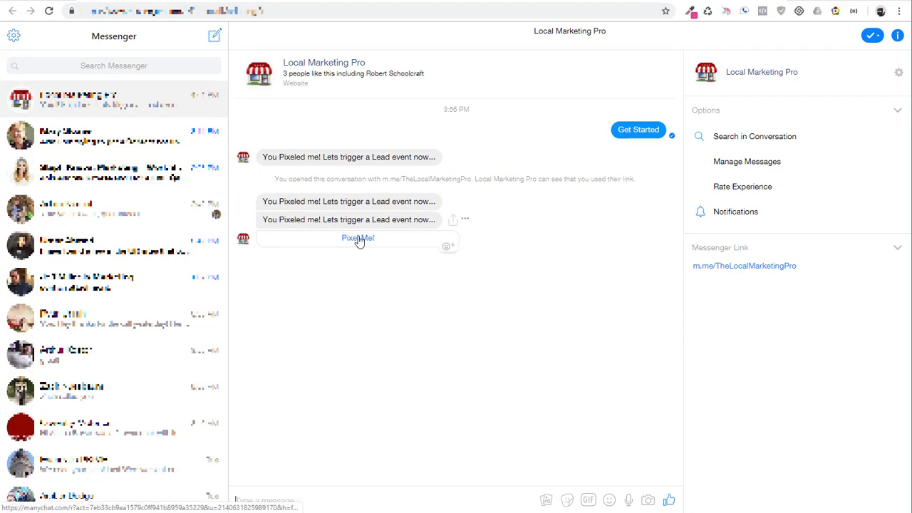
# - Press the Pixel Me! button in the Messenger preview to fire the webhook
pyautogui.click(358, 237)
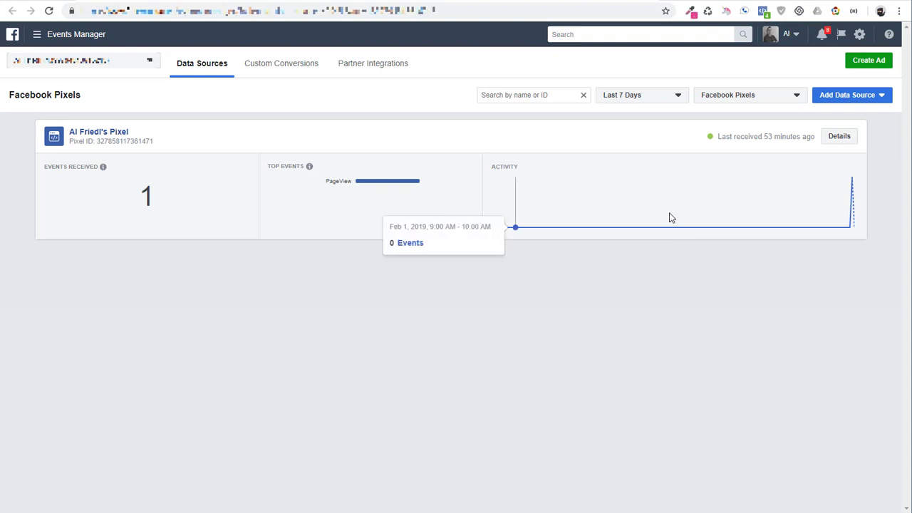
pyautogui.moveTo(342, 189)
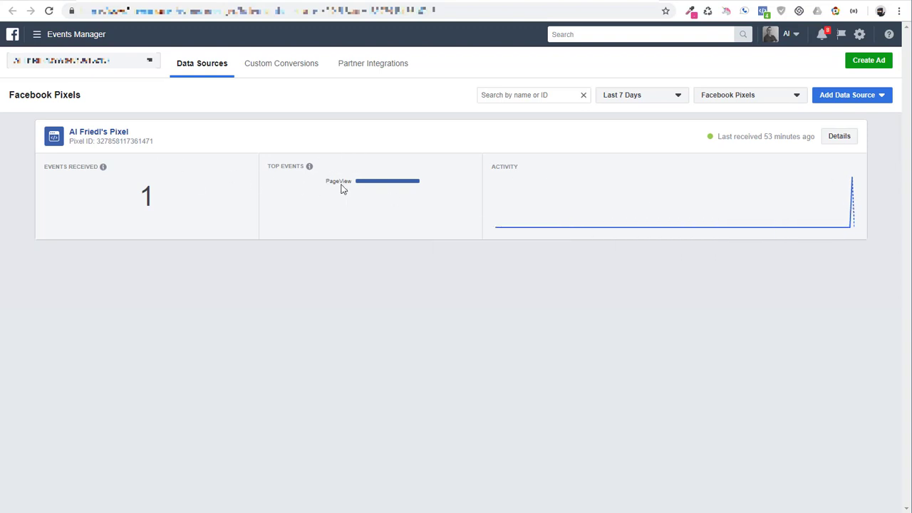
pyautogui.moveTo(848, 225)
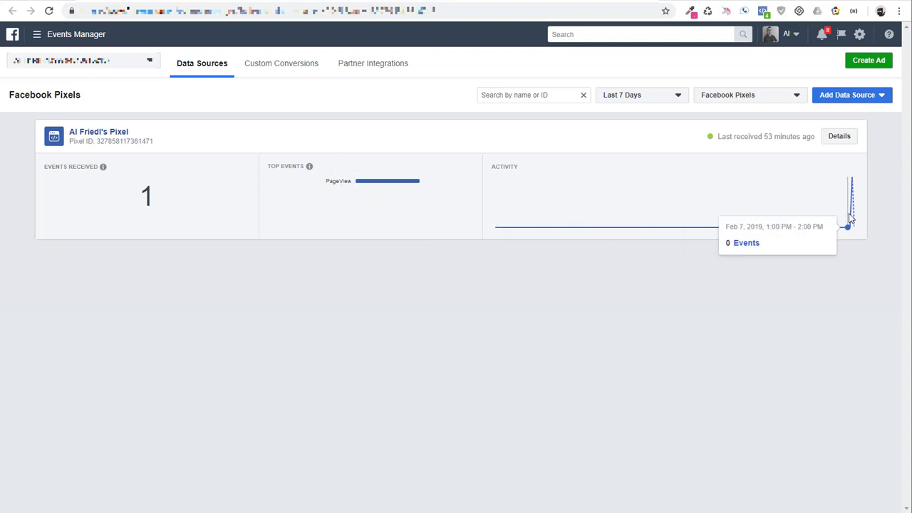
pyautogui.click(98, 131)
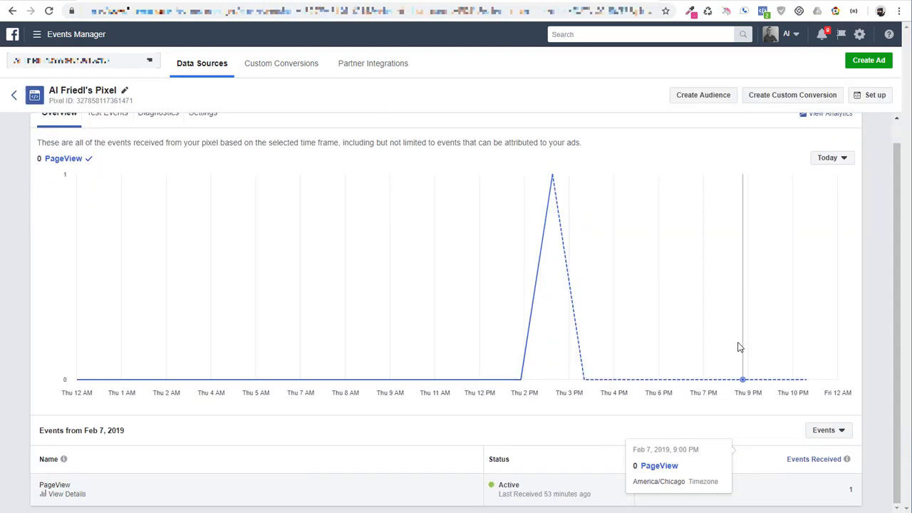
pyautogui.moveTo(610, 499)
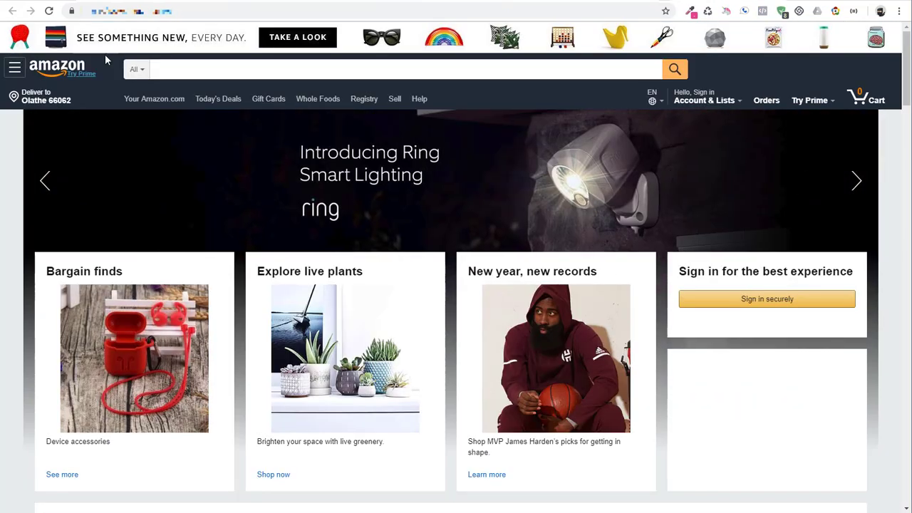
pyautogui.moveTo(573, 240)
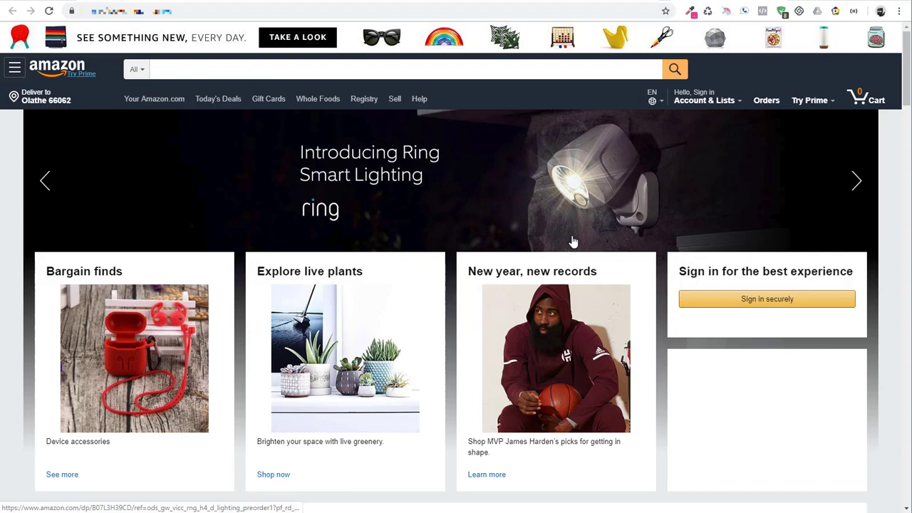